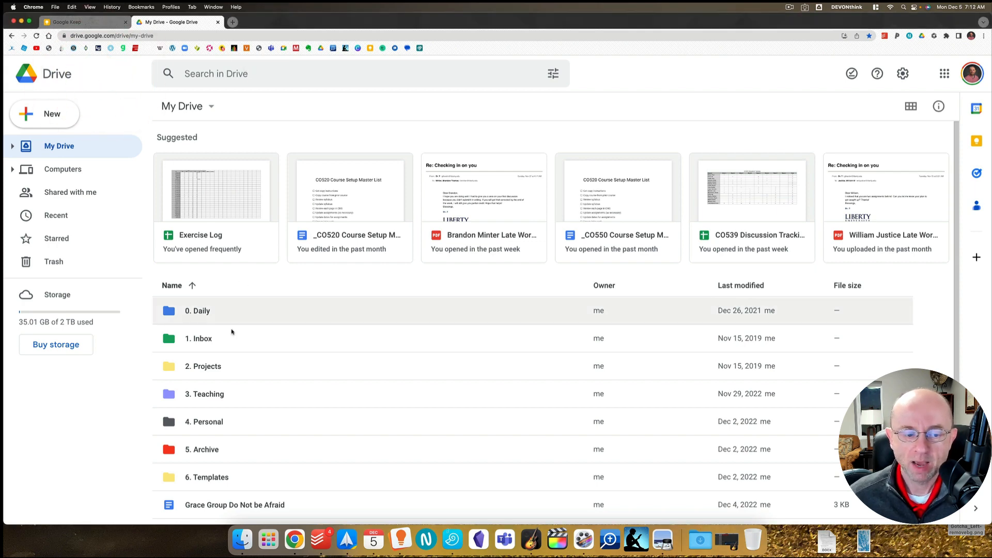
In Drive, browse into 2. Projects > CBT Anxiety Video, then return to My Drive
{"action": "left_click", "coordinate": [202, 365]}
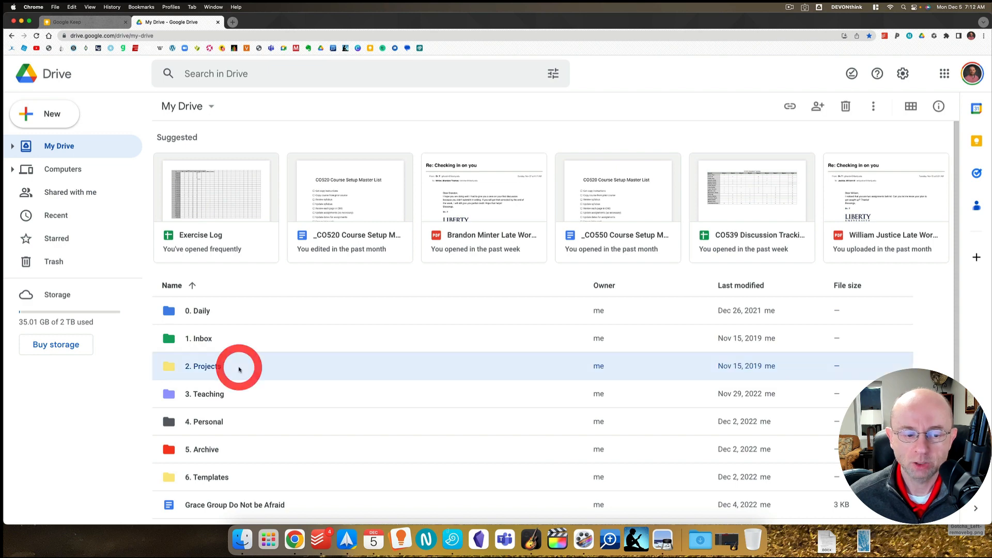
{"action": "double_click", "coordinate": [203, 365]}
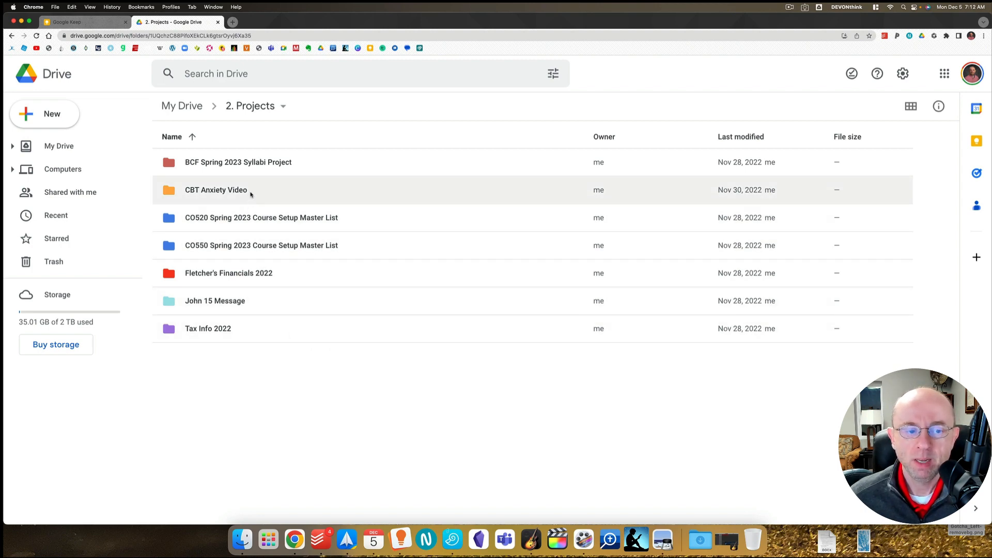
{"action": "left_click", "coordinate": [216, 190]}
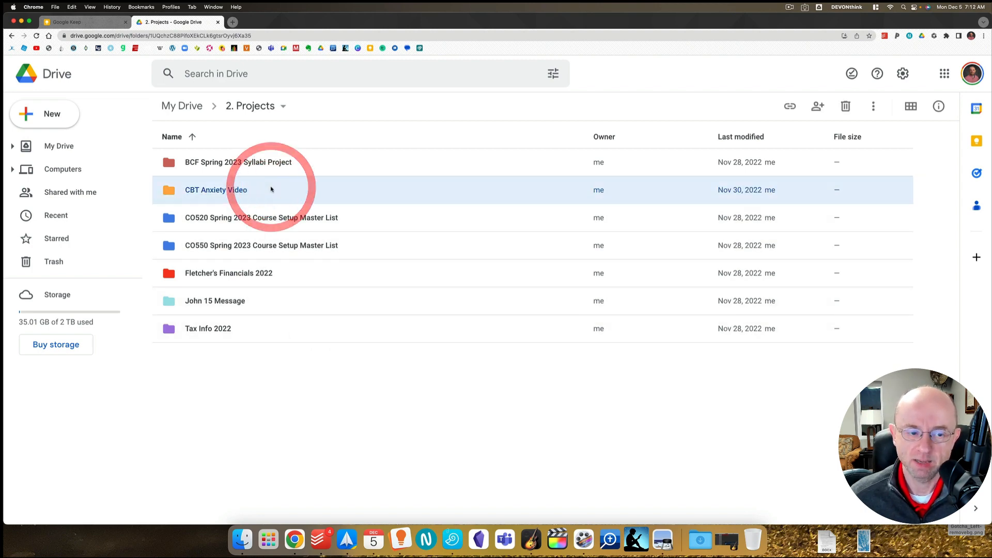
{"action": "double_click", "coordinate": [216, 190]}
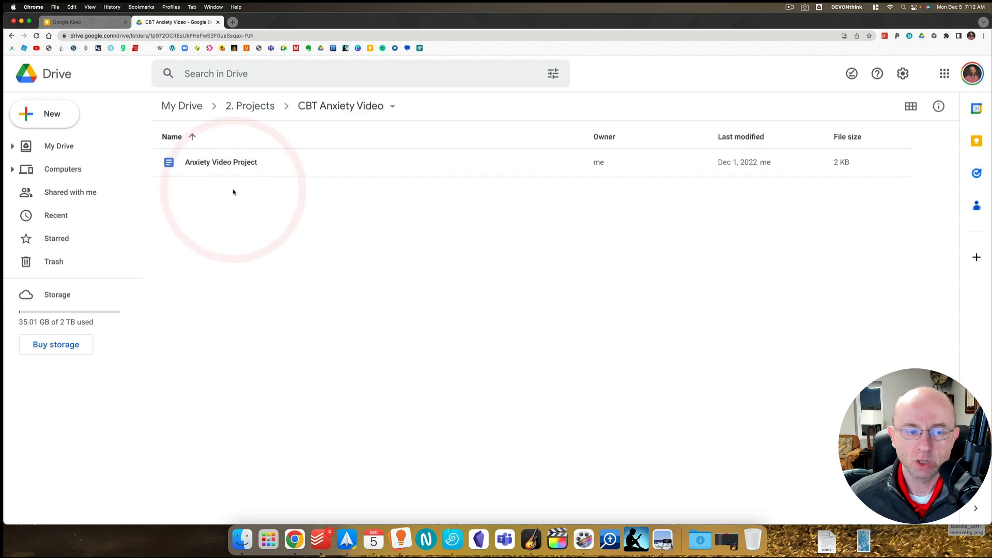
{"action": "left_click", "coordinate": [221, 162]}
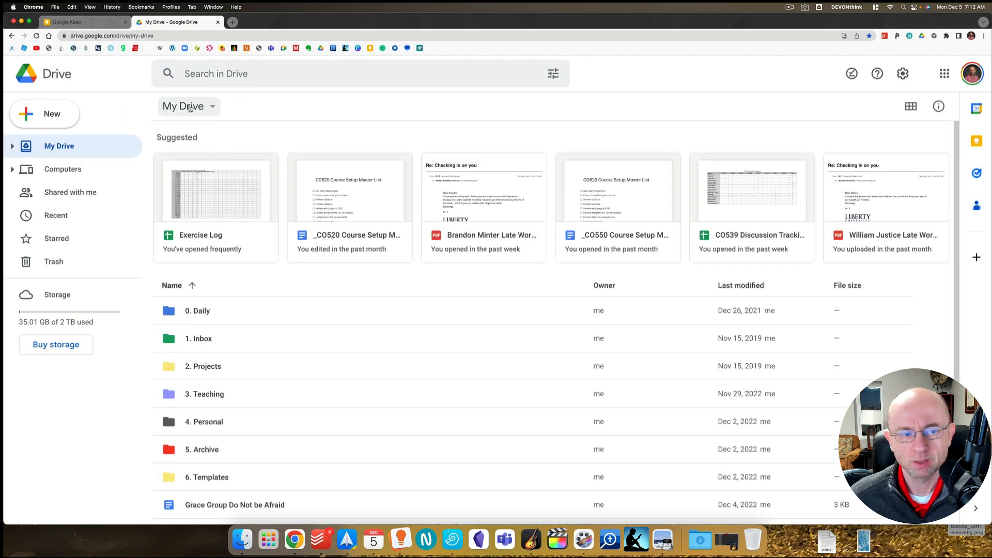
Switch to Keep, look through the notes and close the CBT Anxiety Video Project note
{"action": "left_click", "coordinate": [82, 21]}
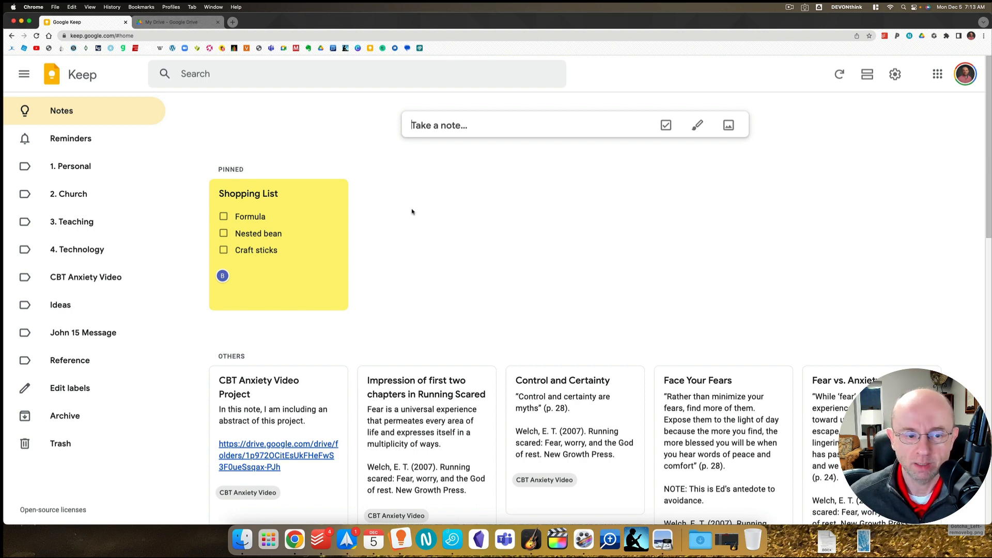
{"action": "scroll", "scroll_direction": "down", "scroll_amount": 3}
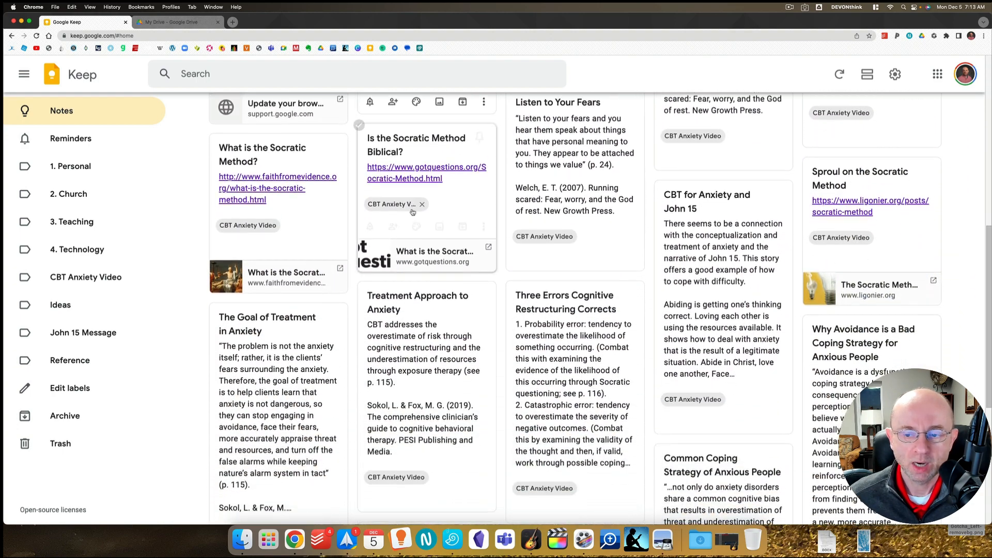
{"action": "scroll", "scroll_direction": "down", "scroll_amount": 3}
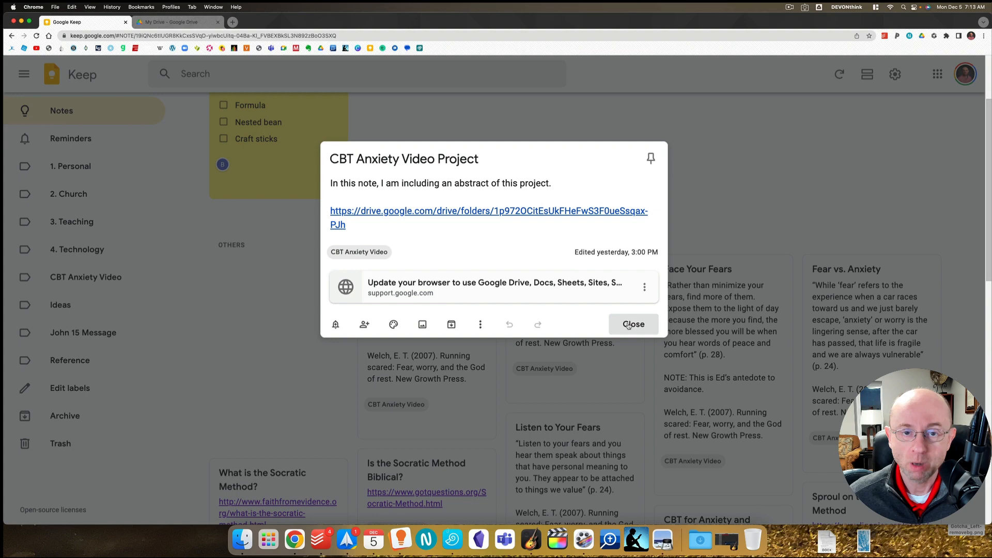
{"action": "left_click", "coordinate": [633, 323]}
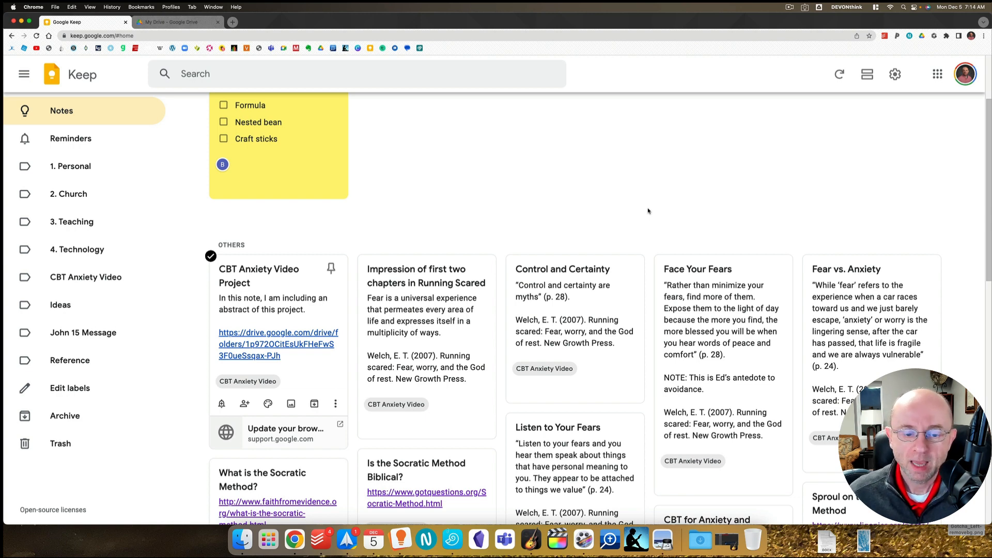
{"action": "mouse_move", "coordinate": [585, 213]}
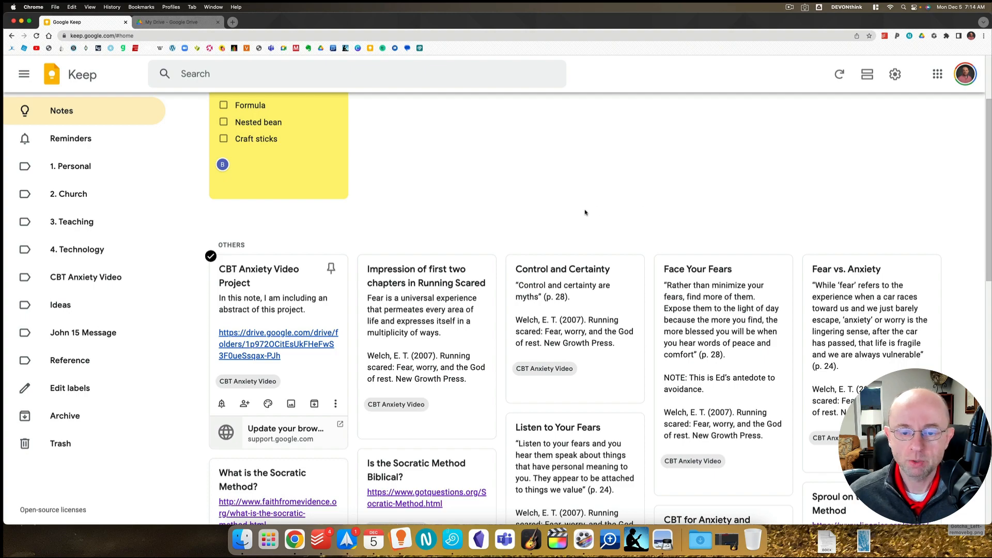
{"action": "scroll", "scroll_direction": "down", "scroll_amount": 3}
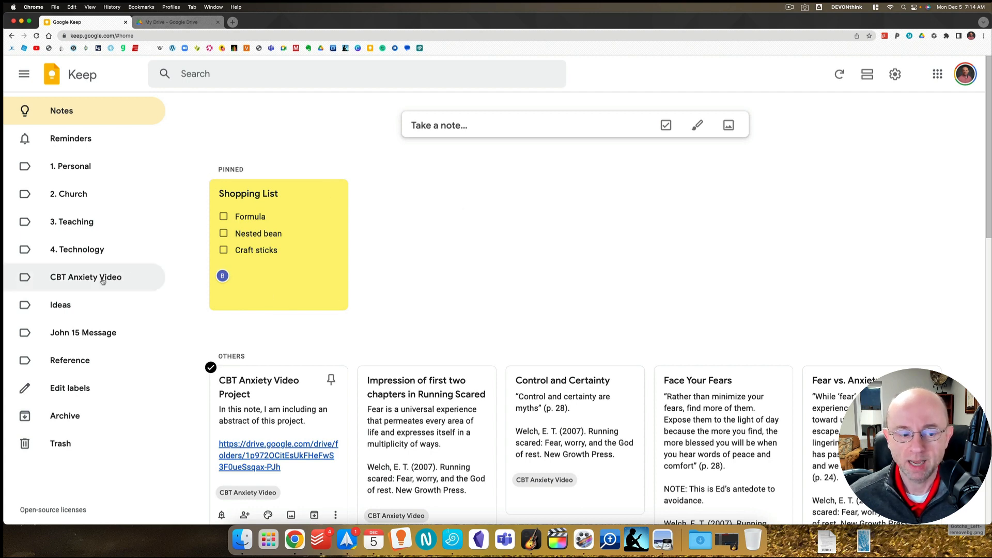
{"action": "left_click", "coordinate": [63, 416]}
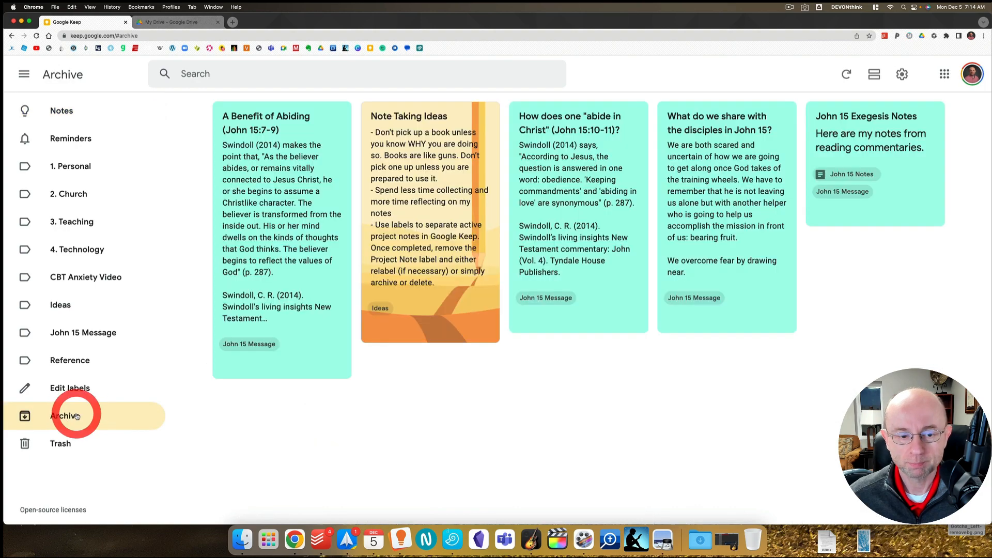
{"action": "scroll", "scroll_direction": "down", "scroll_amount": 3}
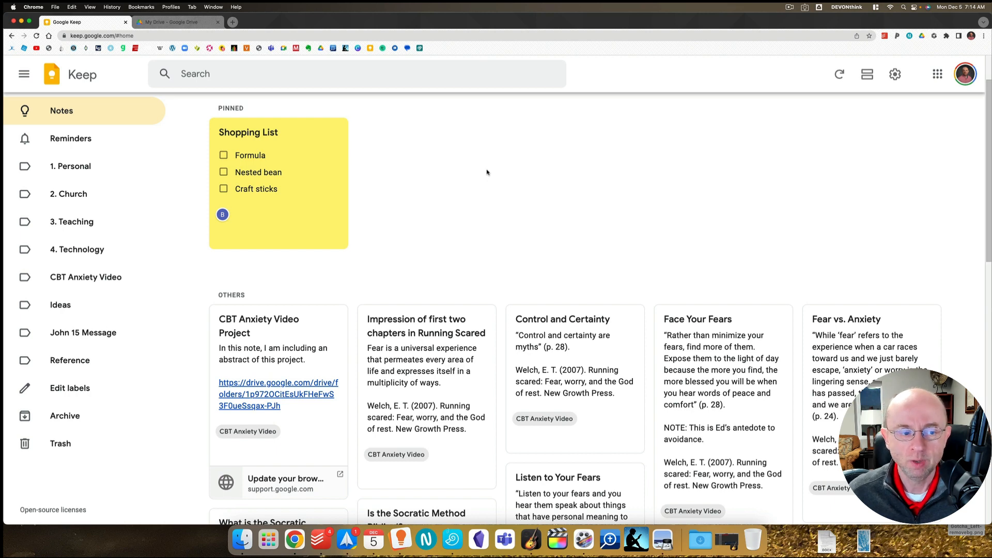
{"action": "left_click", "coordinate": [85, 277]}
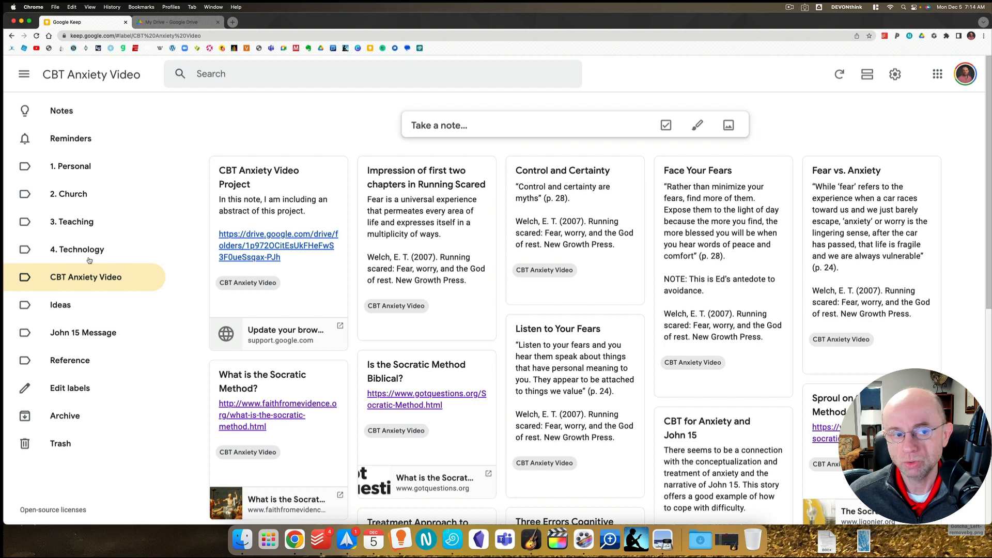
{"action": "left_click", "coordinate": [60, 111]}
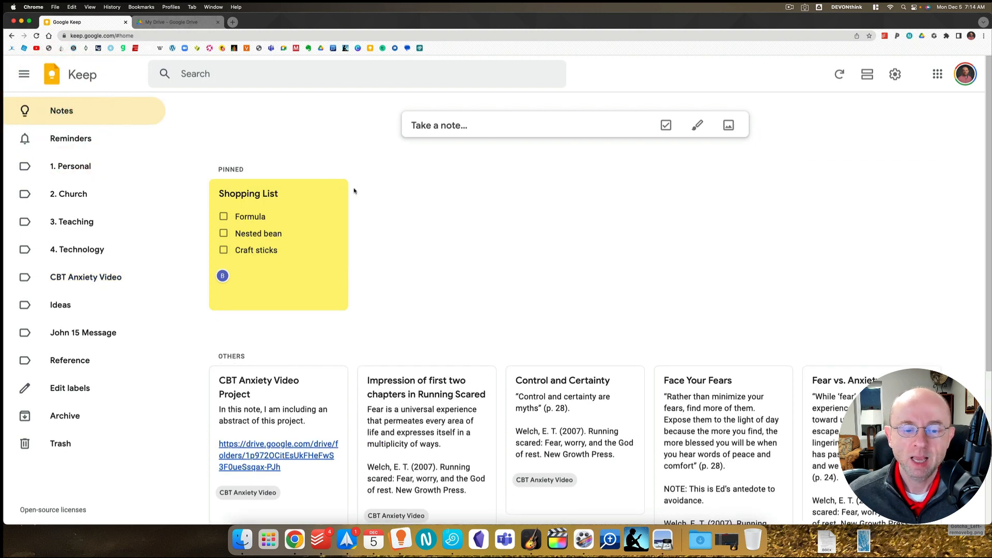
{"action": "mouse_move", "coordinate": [320, 204]}
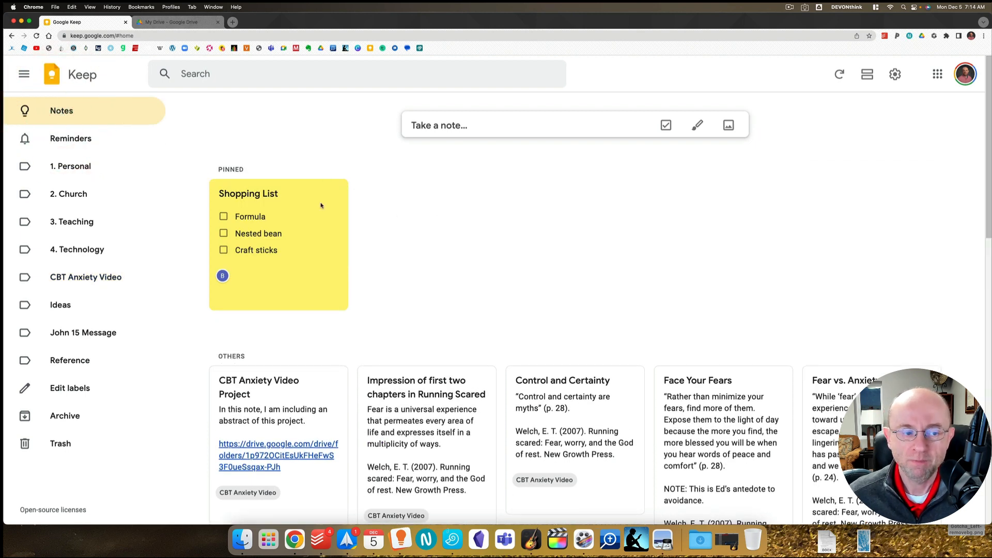
{"action": "left_click", "coordinate": [85, 277]}
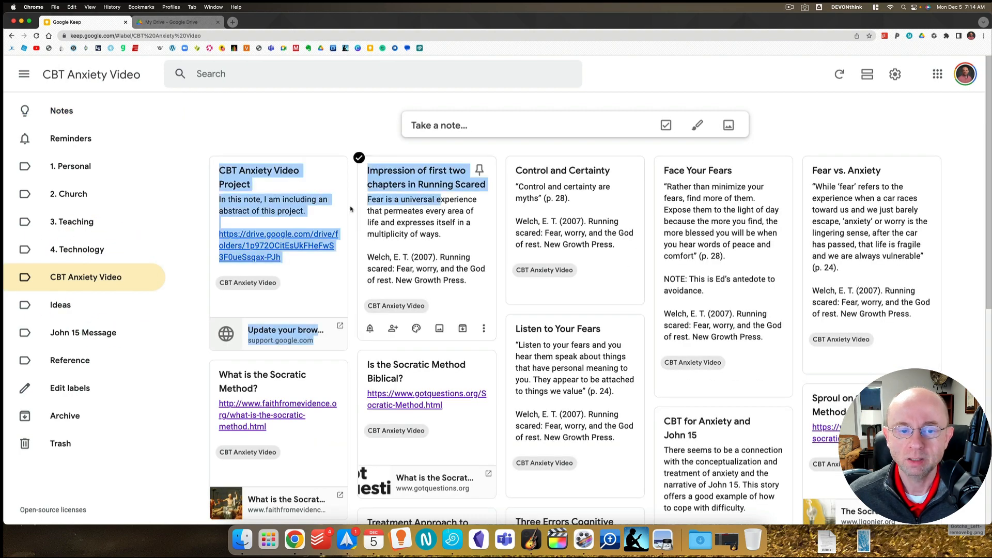
{"action": "left_click", "coordinate": [427, 184]}
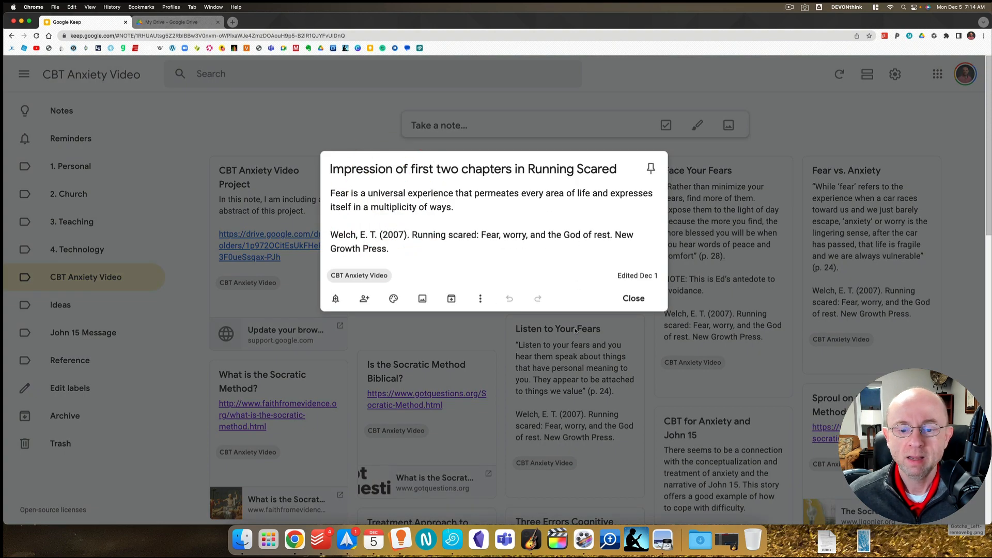
{"action": "left_click", "coordinate": [632, 298]}
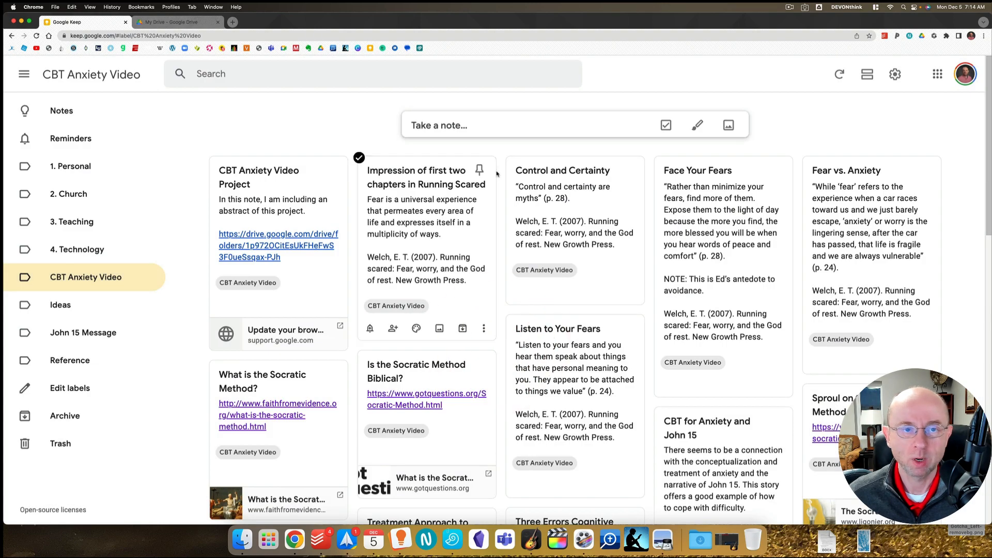
{"action": "left_click", "coordinate": [61, 111]}
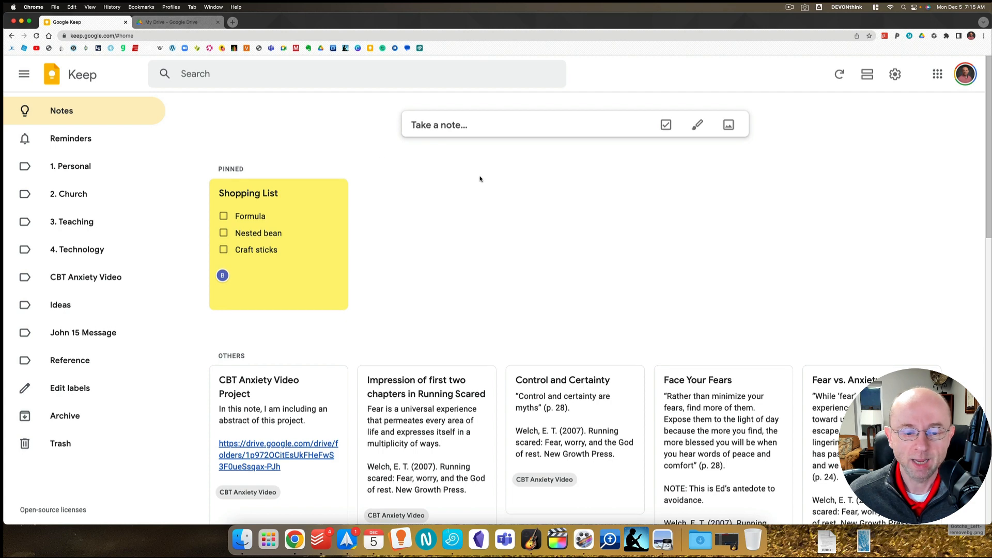
Scroll through the Keep notes around the pinned Shopping List and CBT Anxiety Video notes
{"action": "scroll", "scroll_direction": "down", "scroll_amount": 3}
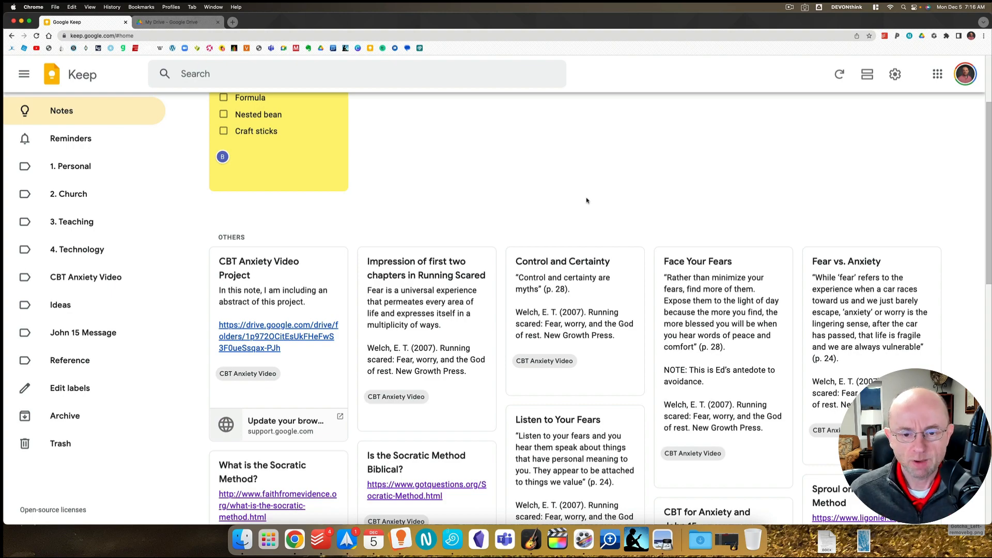
{"action": "scroll", "scroll_direction": "down", "scroll_amount": 3}
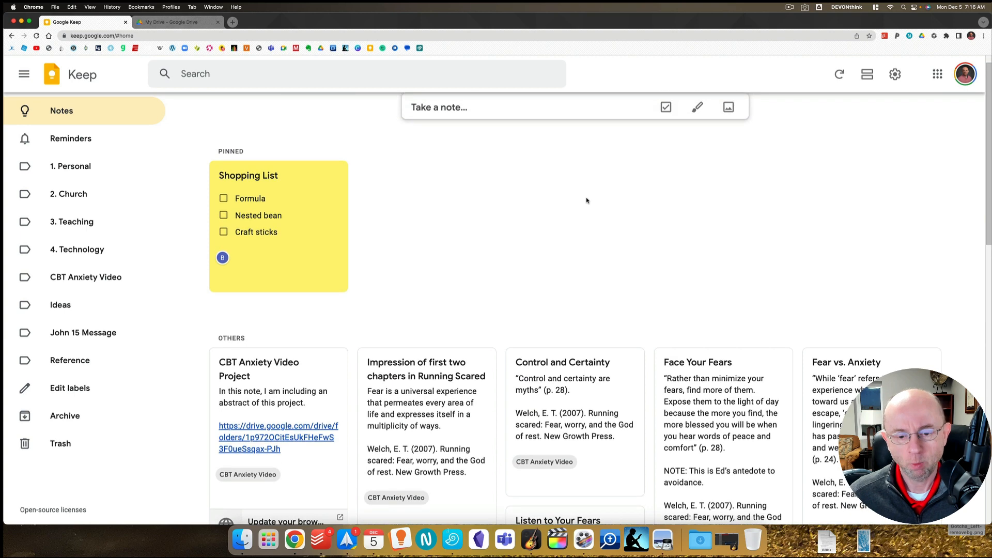
{"action": "scroll", "scroll_direction": "down", "scroll_amount": 3}
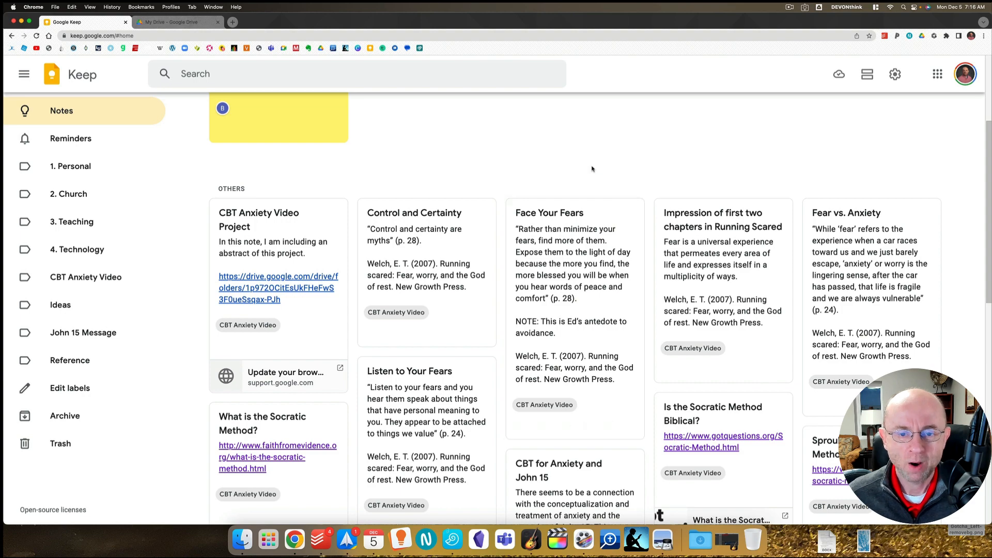
{"action": "scroll", "scroll_direction": "up", "scroll_amount": 3}
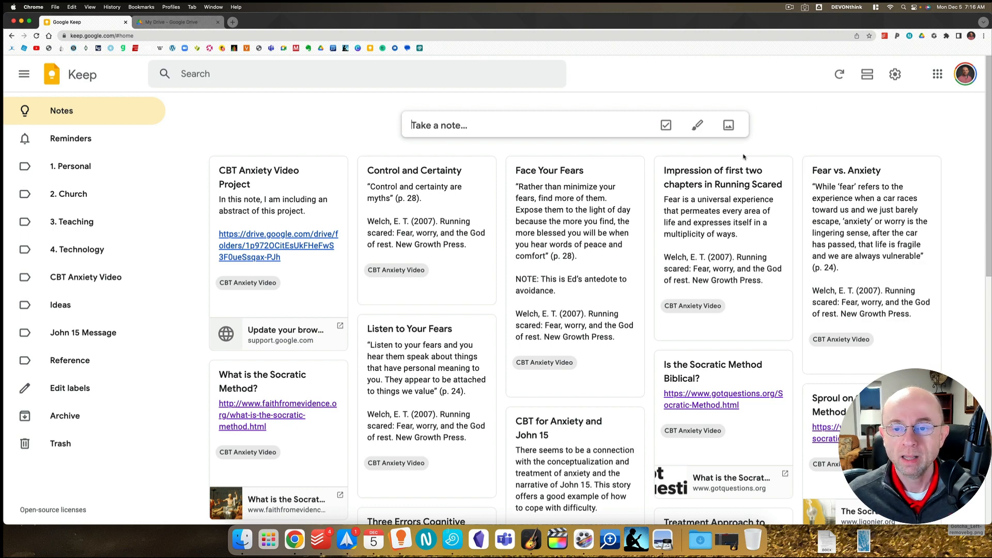
Select the 18 project notes and copy them to Google Docs, dismissing the confirmation
{"action": "left_click", "coordinate": [894, 74]}
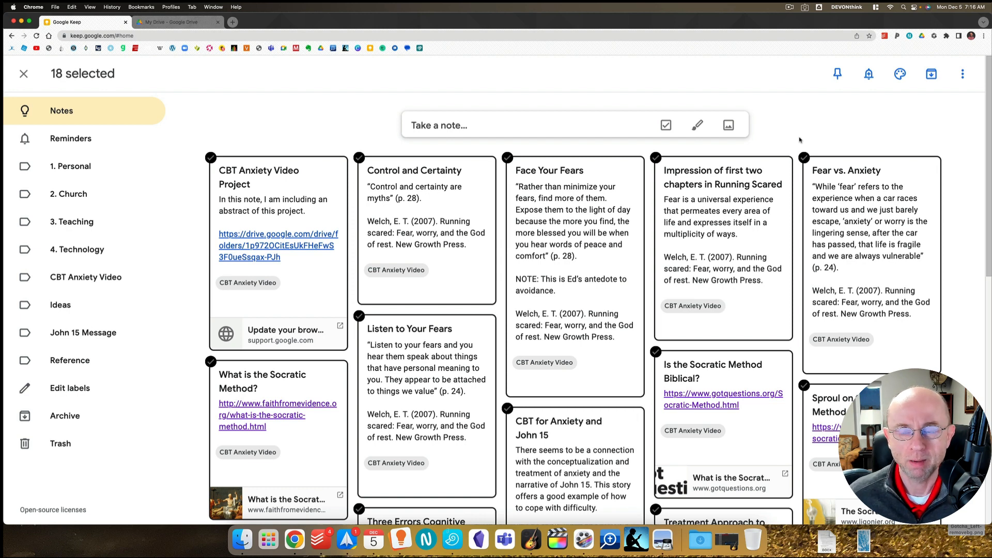
{"action": "mouse_move", "coordinate": [961, 73]}
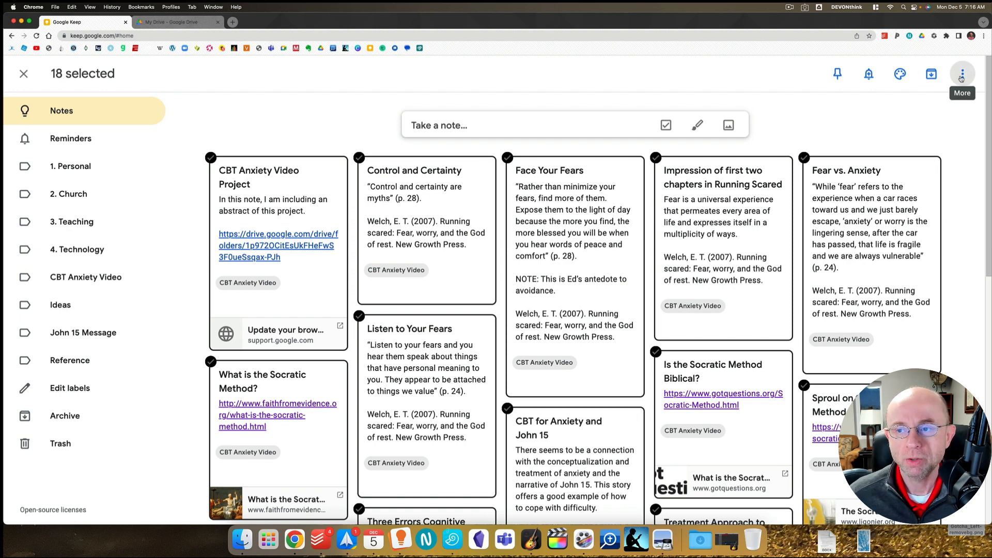
{"action": "left_click", "coordinate": [962, 74]}
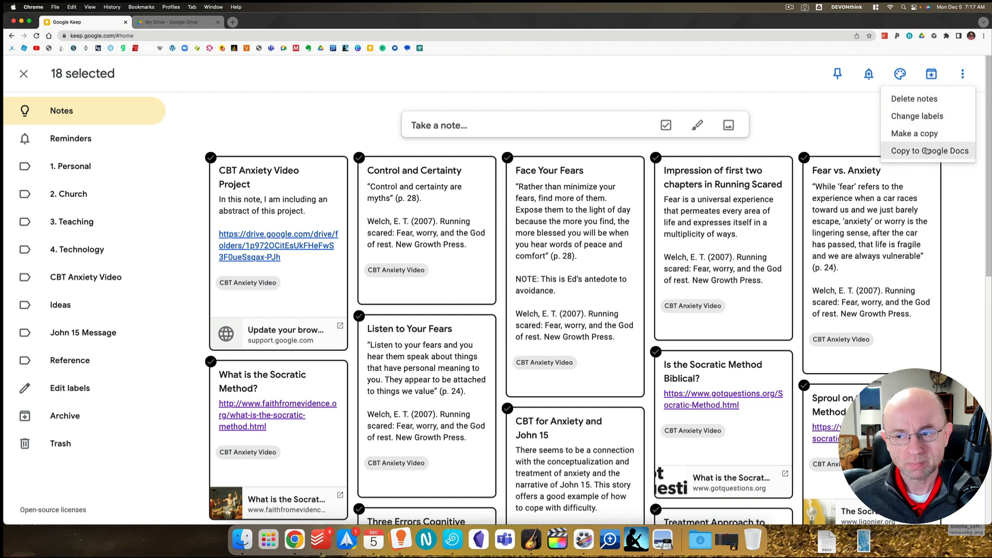
{"action": "left_click", "coordinate": [928, 150]}
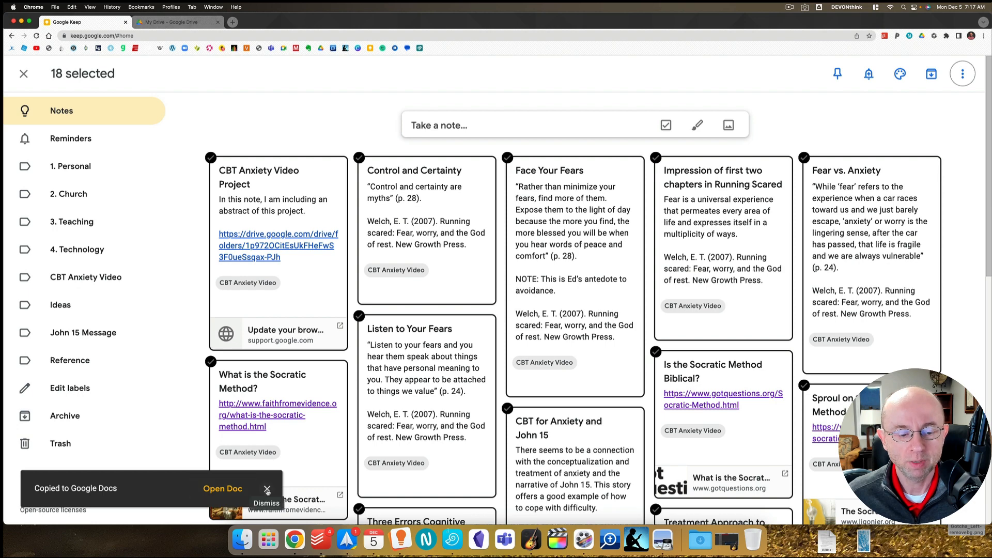
{"action": "left_click", "coordinate": [266, 490]}
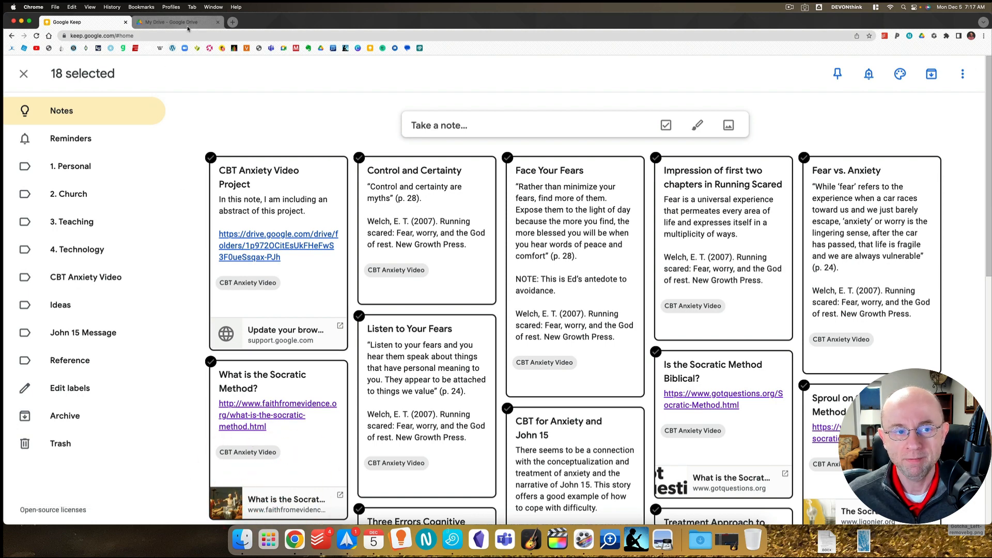
Switch to Drive and open the new Google Keep Document from My Drive
{"action": "left_click", "coordinate": [171, 22]}
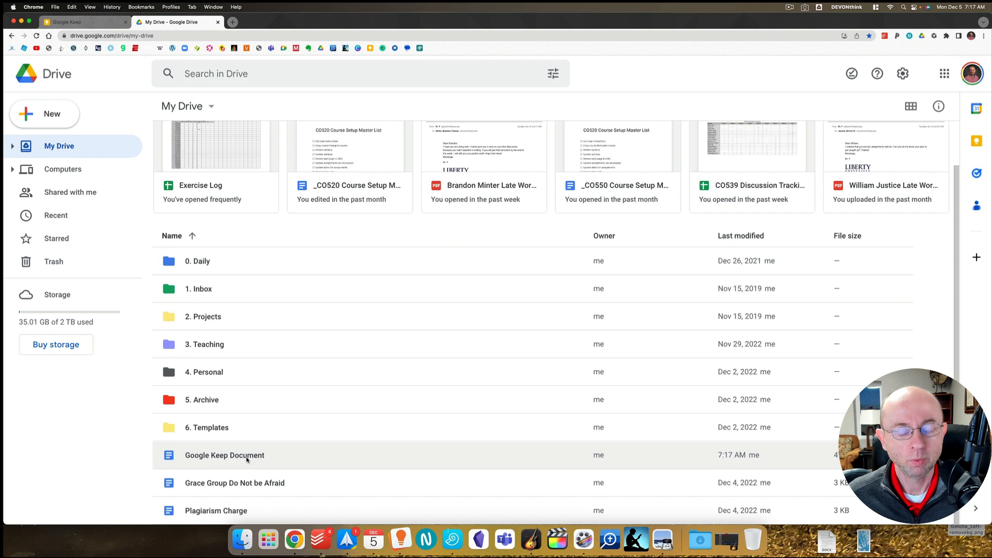
{"action": "double_click", "coordinate": [224, 454]}
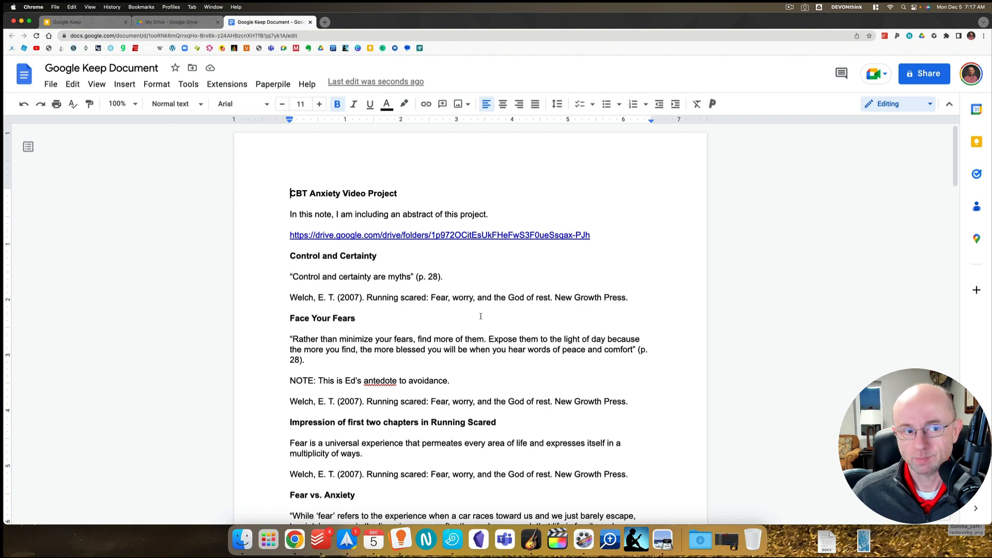
Rename the document to Anxiety Video Working Document and review the copied notes
{"action": "left_click", "coordinate": [101, 68]}
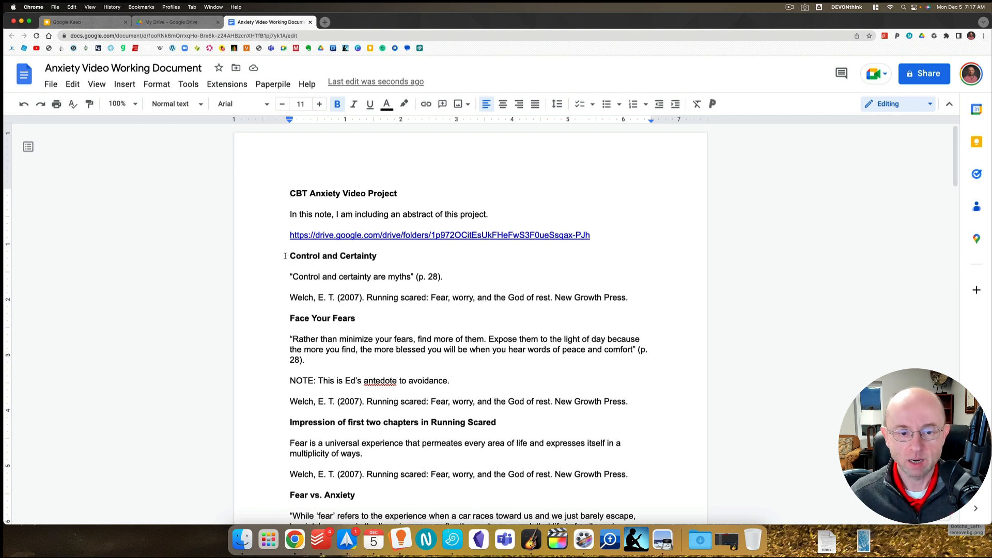
{"action": "scroll", "scroll_direction": "down", "scroll_amount": 3}
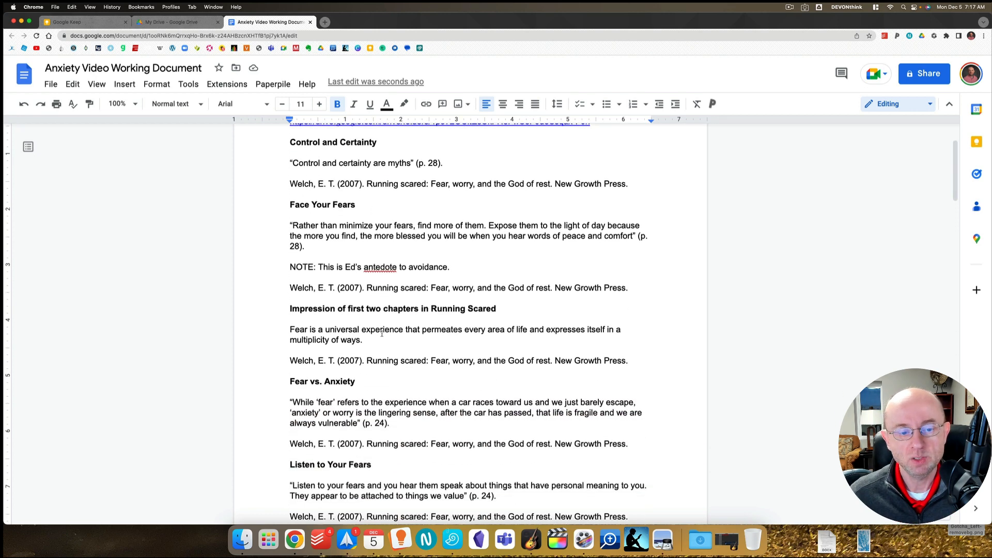
{"action": "scroll", "scroll_direction": "down", "scroll_amount": 3}
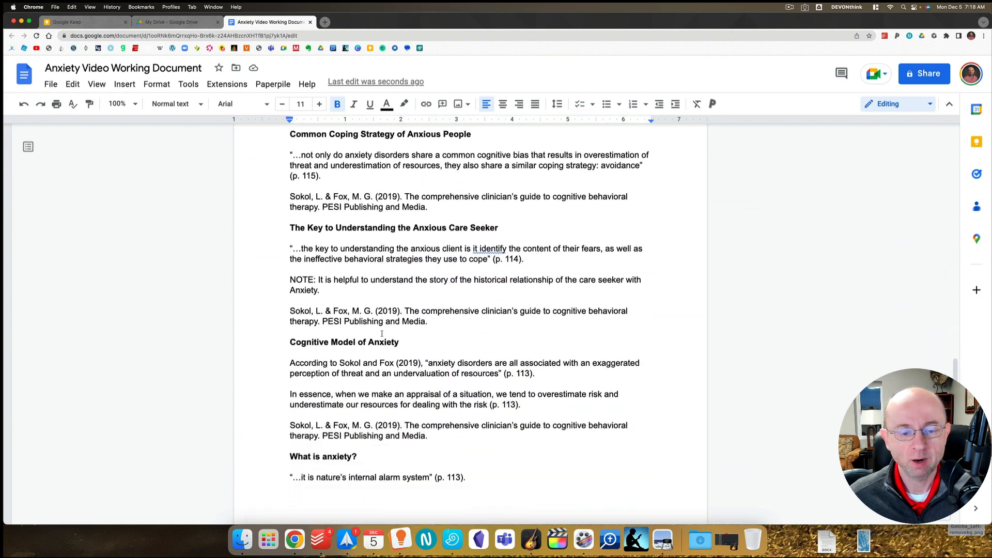
{"action": "scroll", "scroll_direction": "down", "scroll_amount": 3}
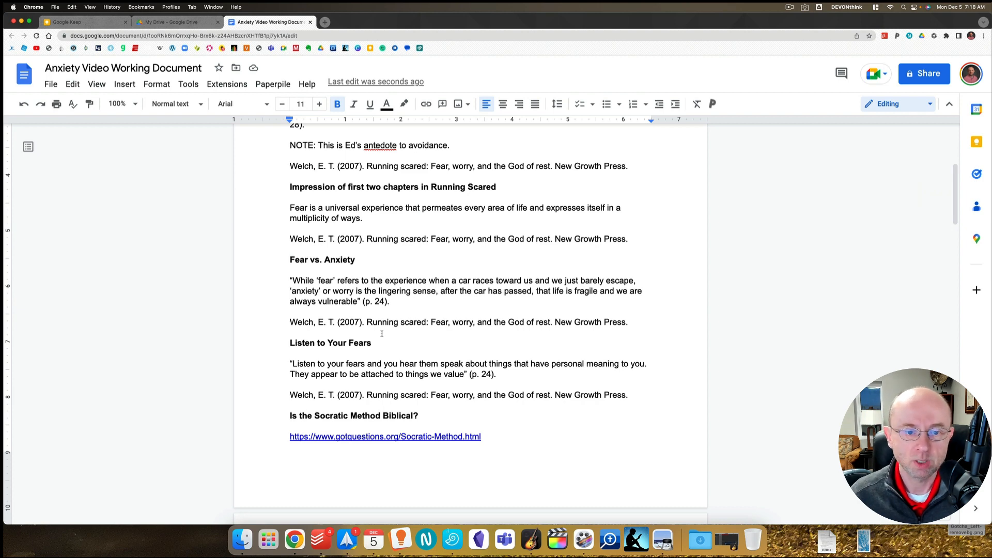
{"action": "scroll", "scroll_direction": "up", "scroll_amount": 3}
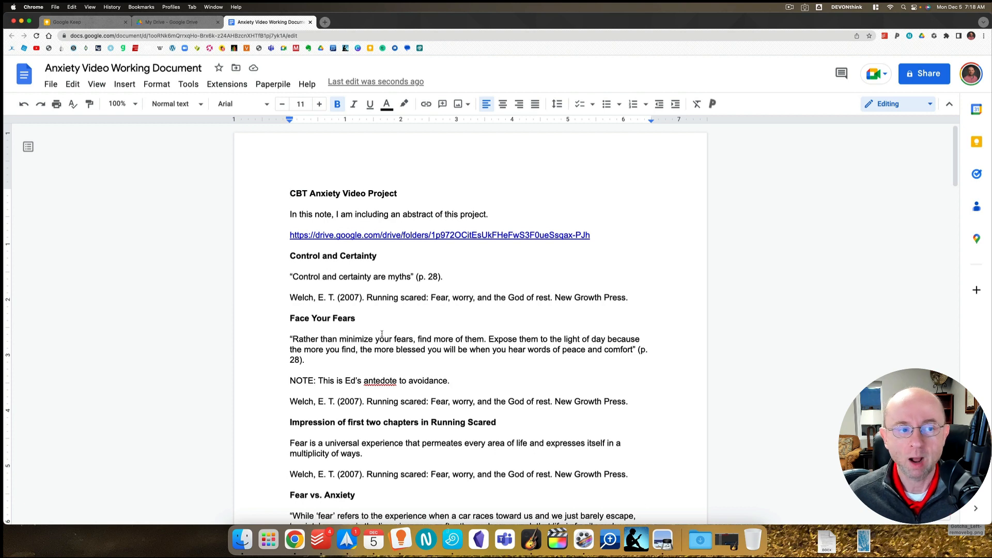
Make a copy of Anxiety Video Working Document via File > Make a copy
{"action": "left_click", "coordinate": [49, 84]}
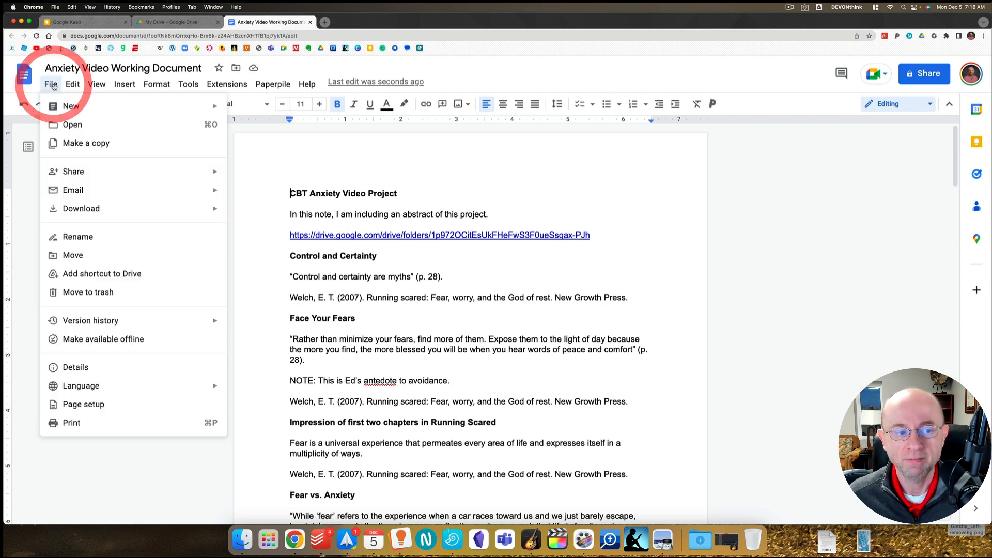
{"action": "left_click", "coordinate": [86, 143]}
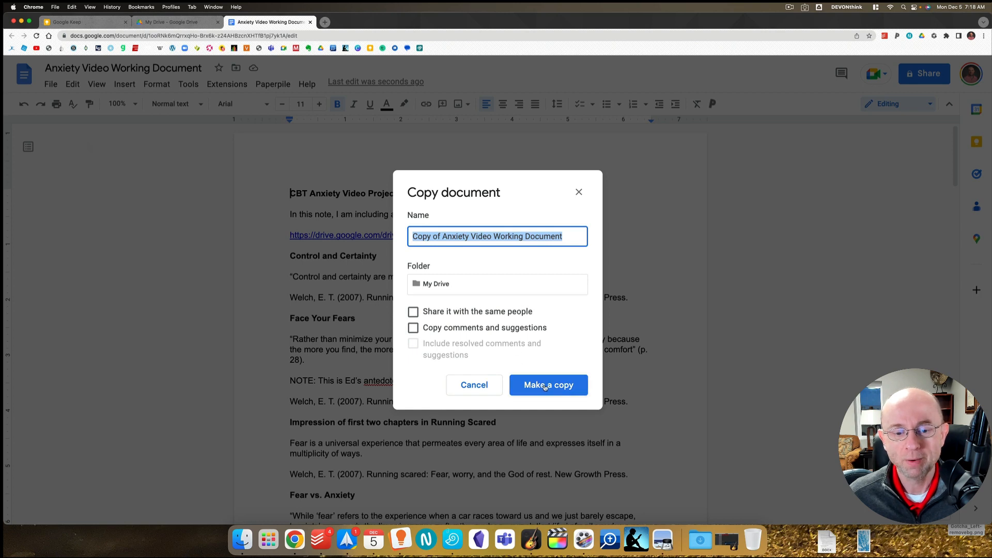
{"action": "left_click", "coordinate": [548, 384]}
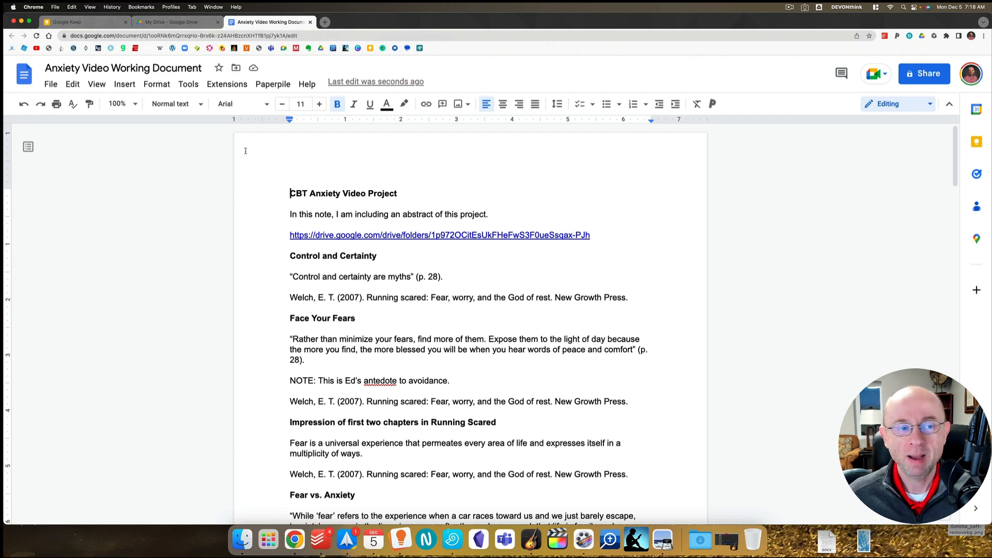
{"action": "mouse_move", "coordinate": [421, 268]}
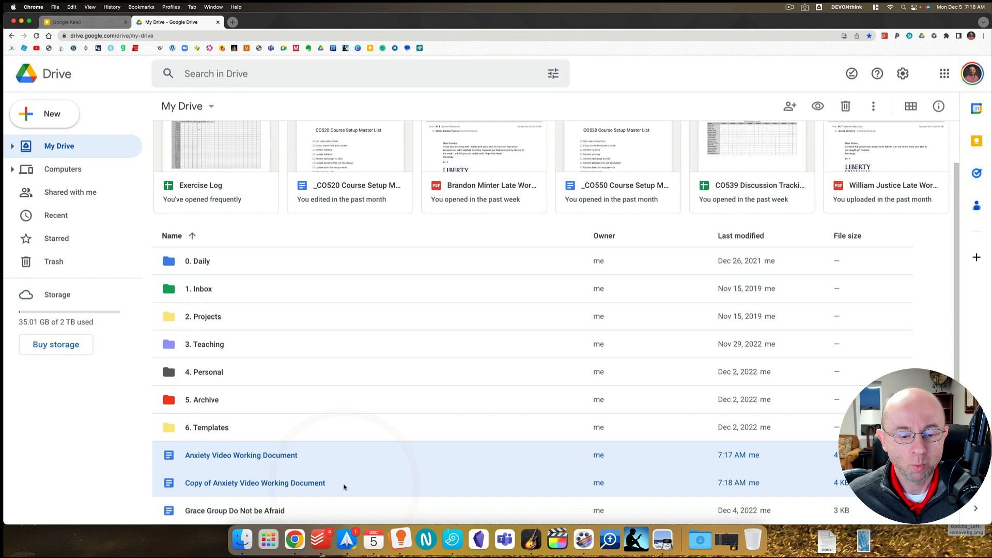
Move the working document and its copy into the CBT Anxiety Video folder
{"action": "right_click", "coordinate": [255, 482]}
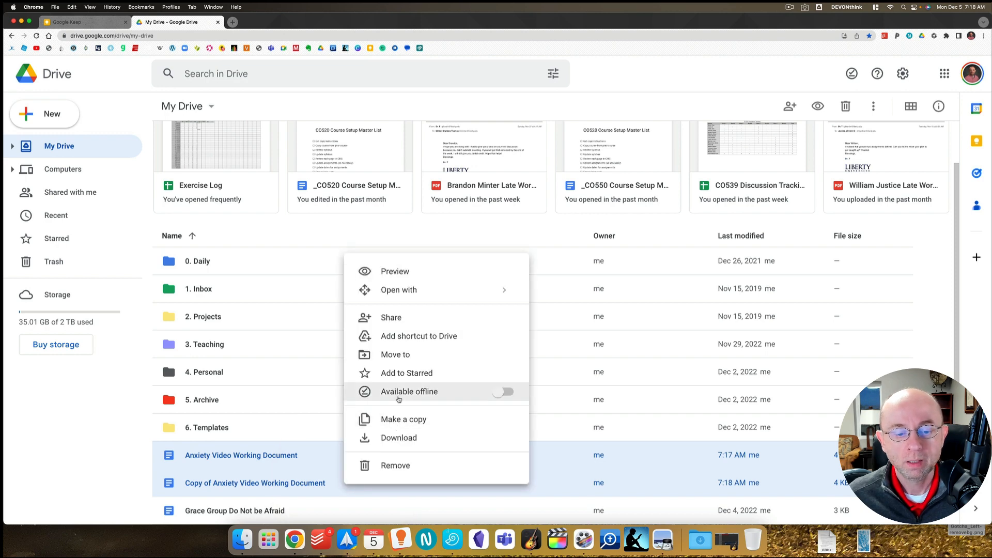
{"action": "left_click", "coordinate": [395, 354]}
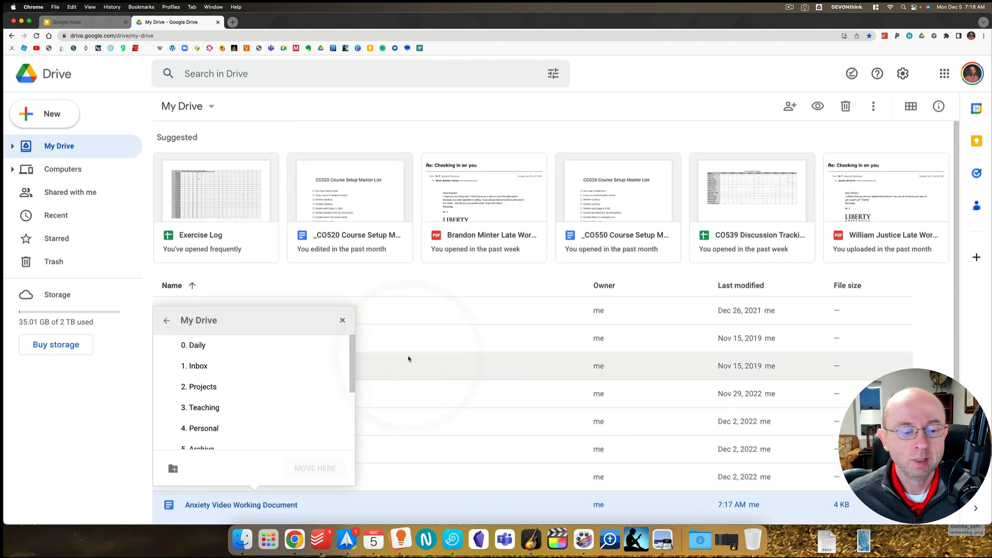
{"action": "left_click", "coordinate": [203, 386]}
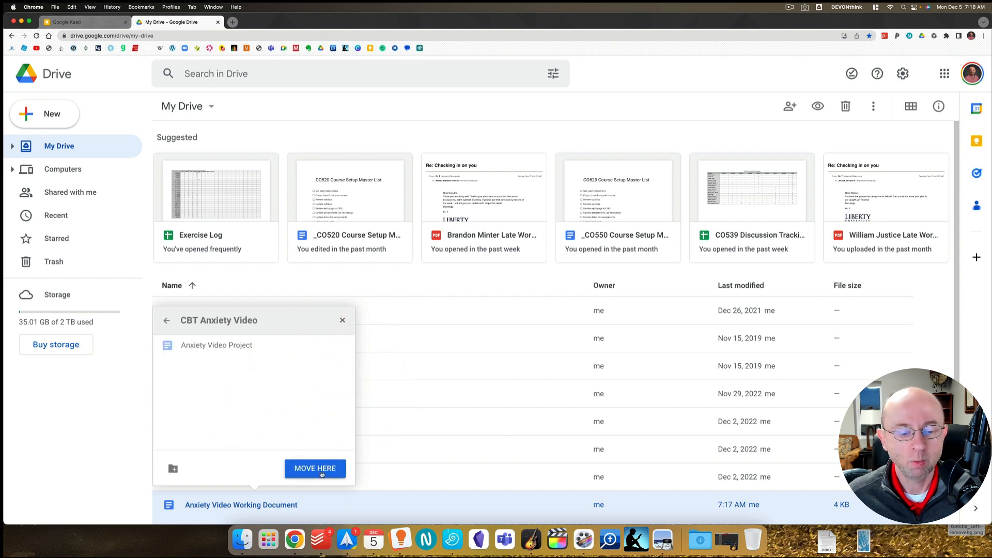
{"action": "left_click", "coordinate": [315, 468]}
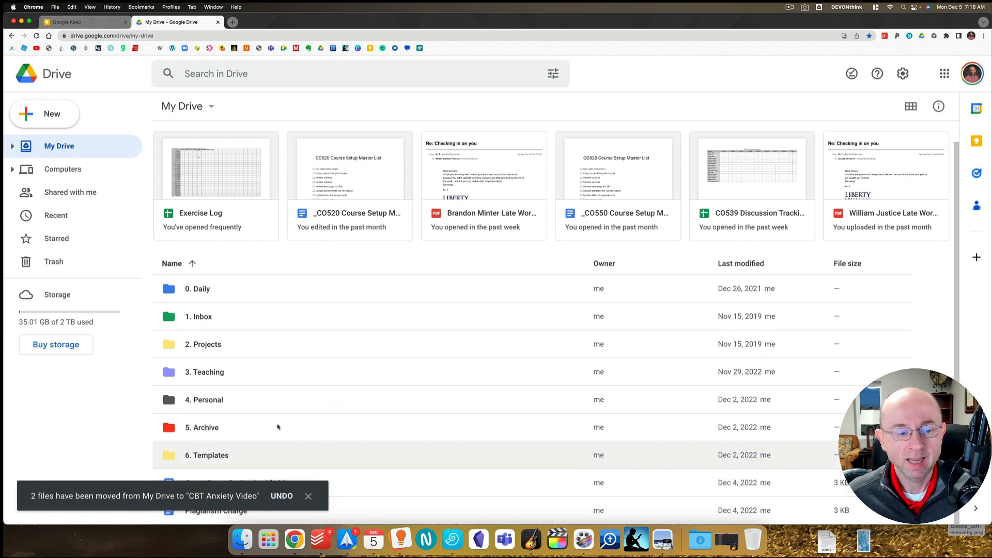
{"action": "mouse_move", "coordinate": [203, 343]}
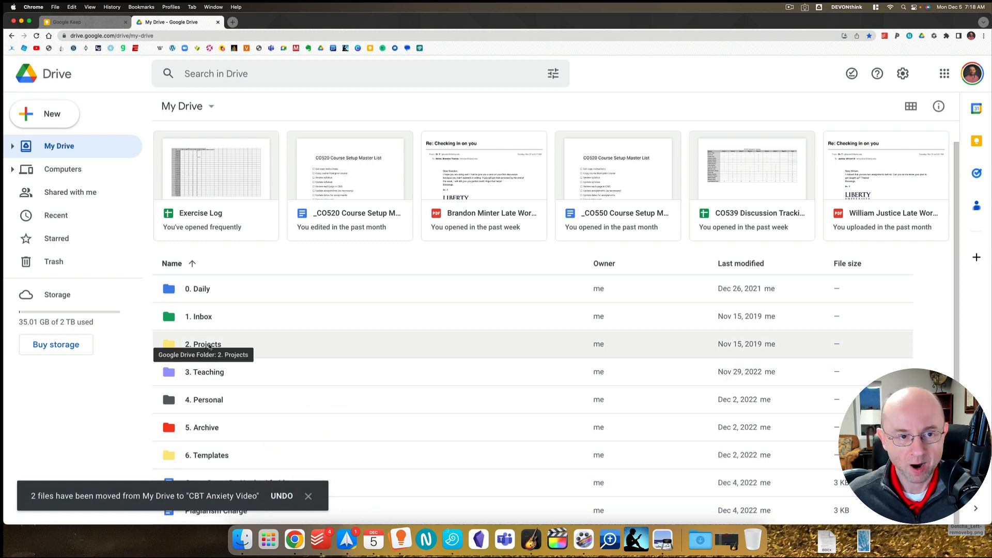
Reopen Anxiety Video Working Document from 2. Projects > CBT Anxiety Video
{"action": "double_click", "coordinate": [203, 343]}
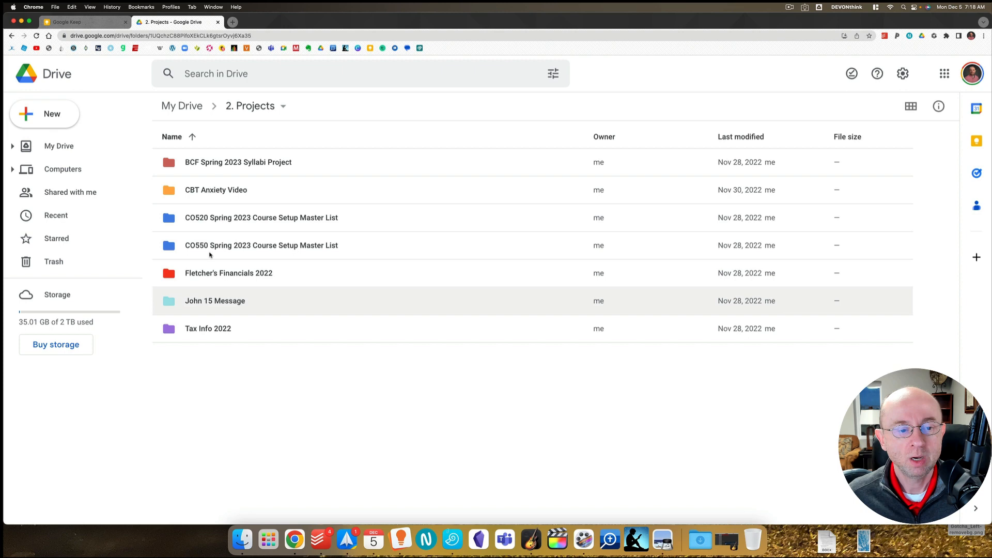
{"action": "double_click", "coordinate": [216, 190]}
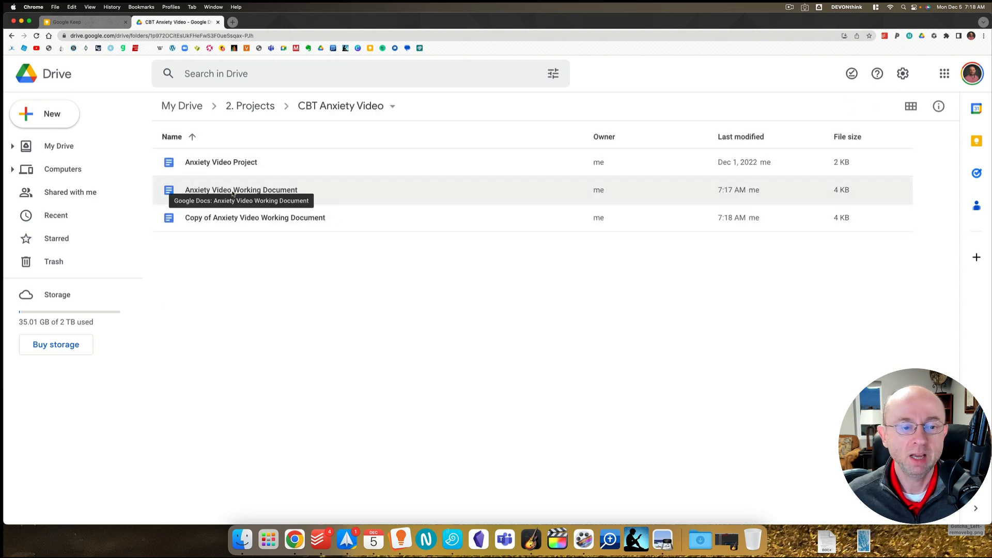
{"action": "mouse_move", "coordinate": [253, 192]}
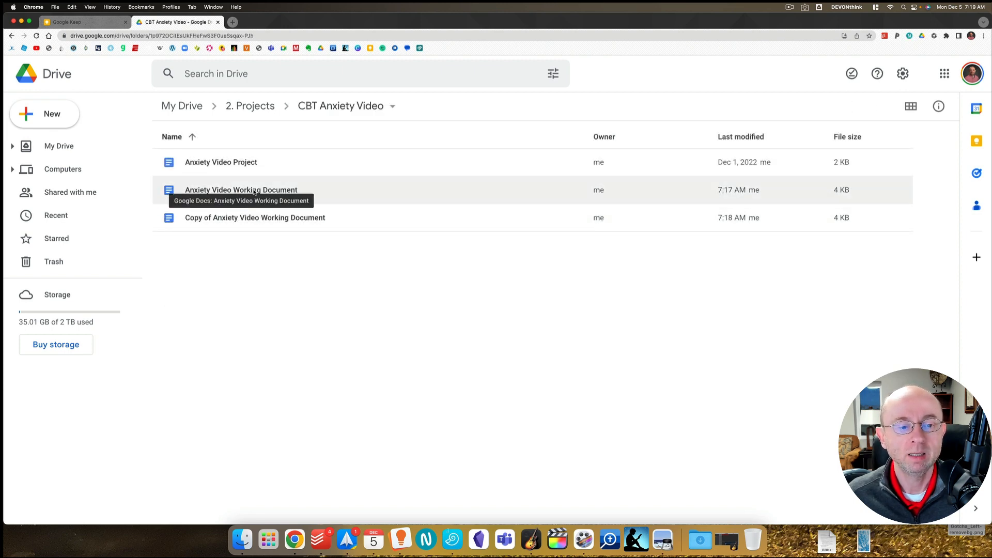
{"action": "double_click", "coordinate": [241, 190]}
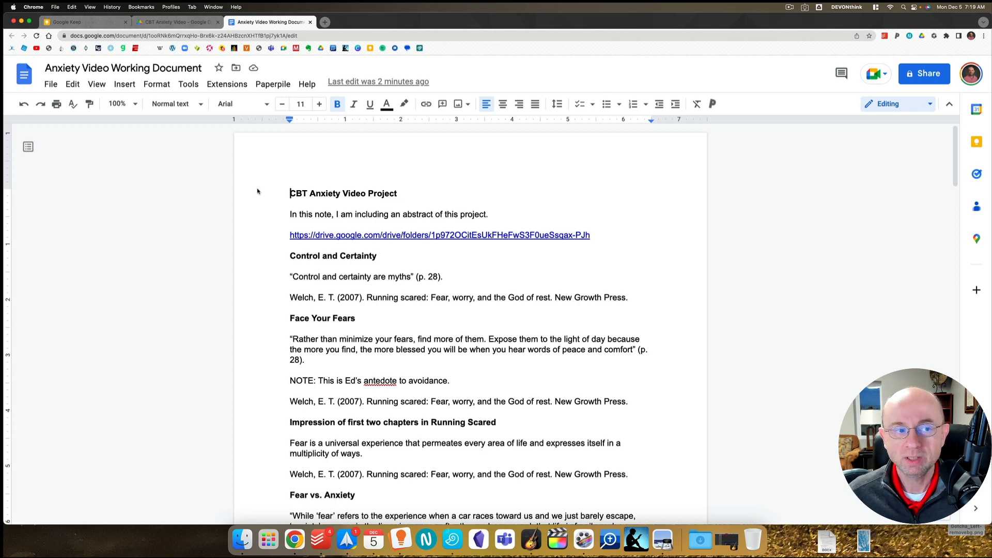
Return to Keep and clear the selection of the 18 project notes
{"action": "left_click", "coordinate": [86, 22]}
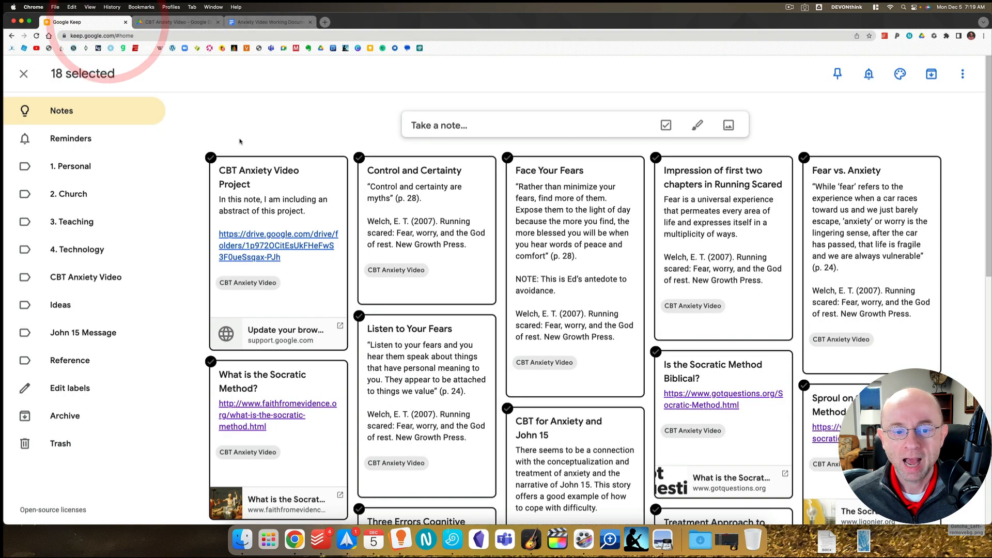
{"action": "left_click", "coordinate": [24, 74]}
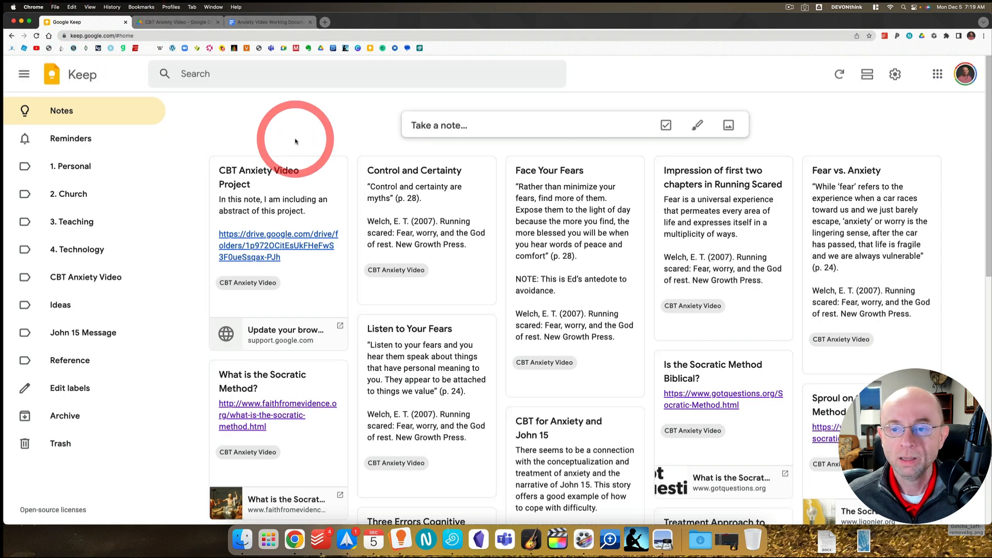
{"action": "mouse_move", "coordinate": [443, 218]}
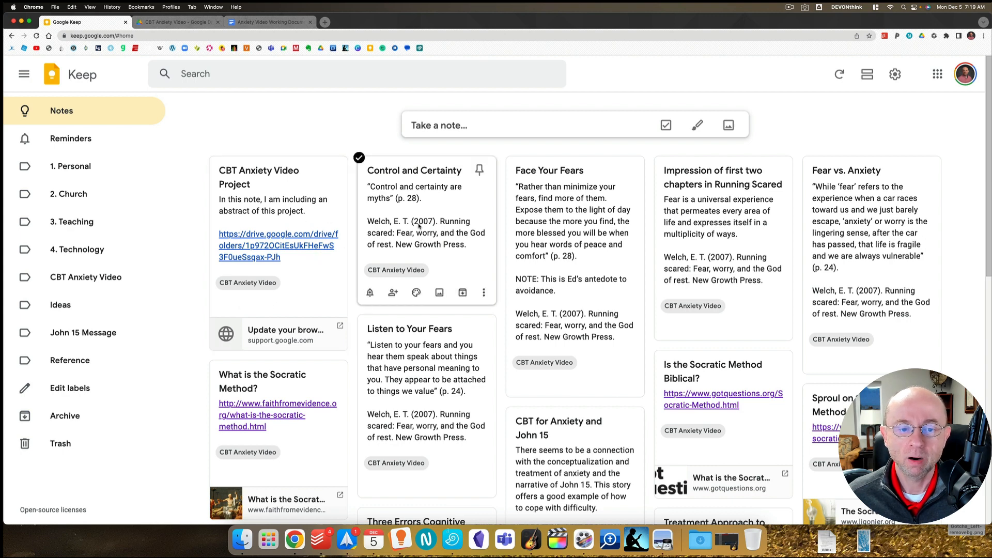
{"action": "mouse_move", "coordinate": [512, 239]}
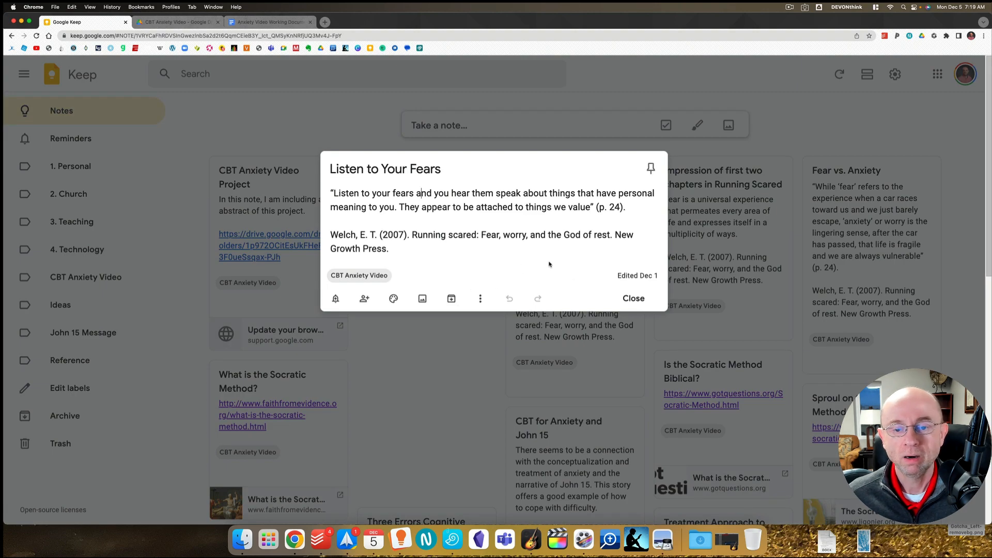
{"action": "mouse_move", "coordinate": [676, 203]}
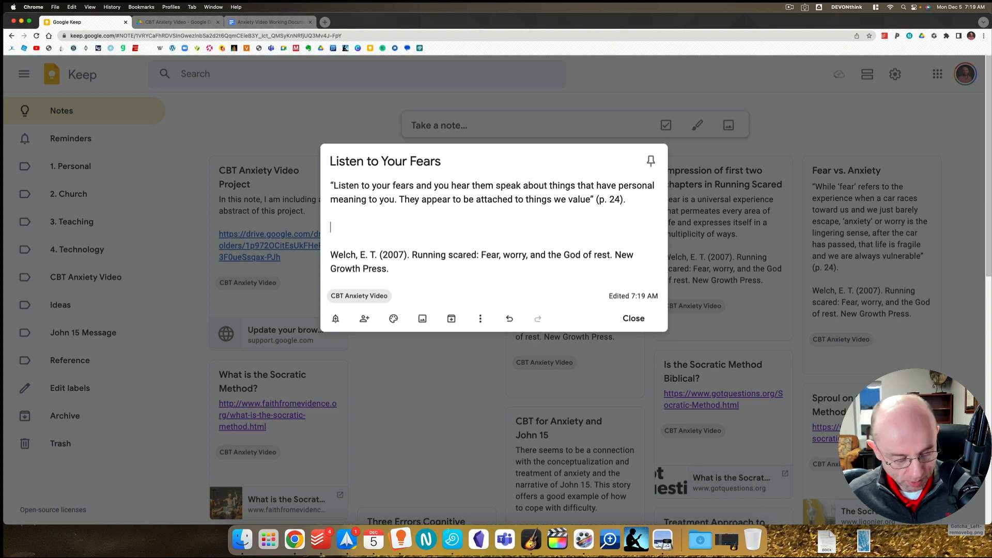
{"action": "type", "text": "@Welc"}
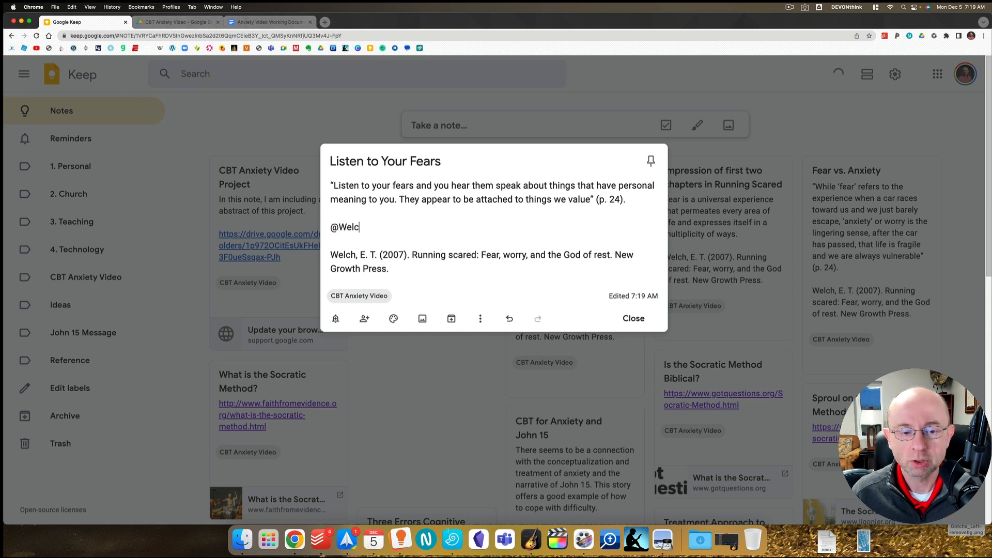
{"action": "type", "text": "h200"}
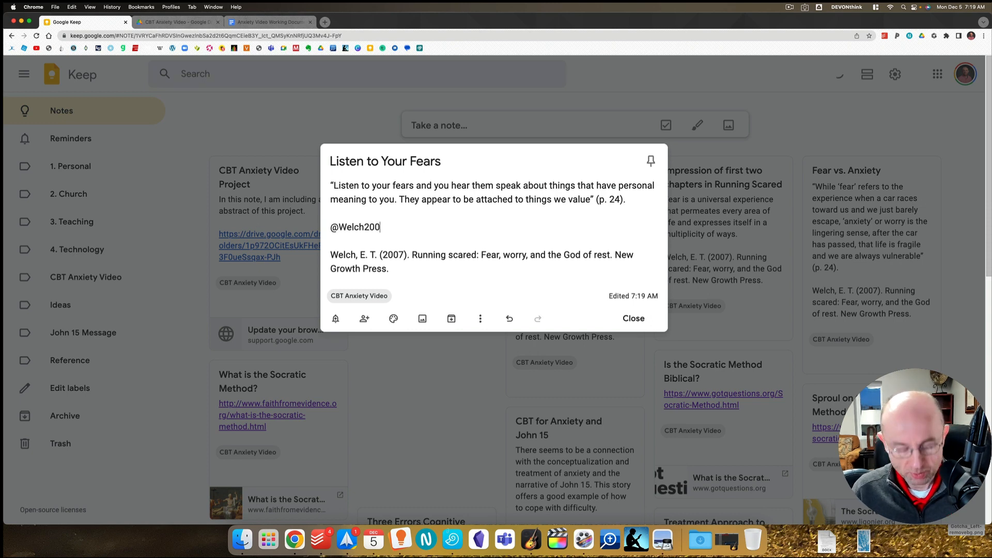
{"action": "type", "text": "7"}
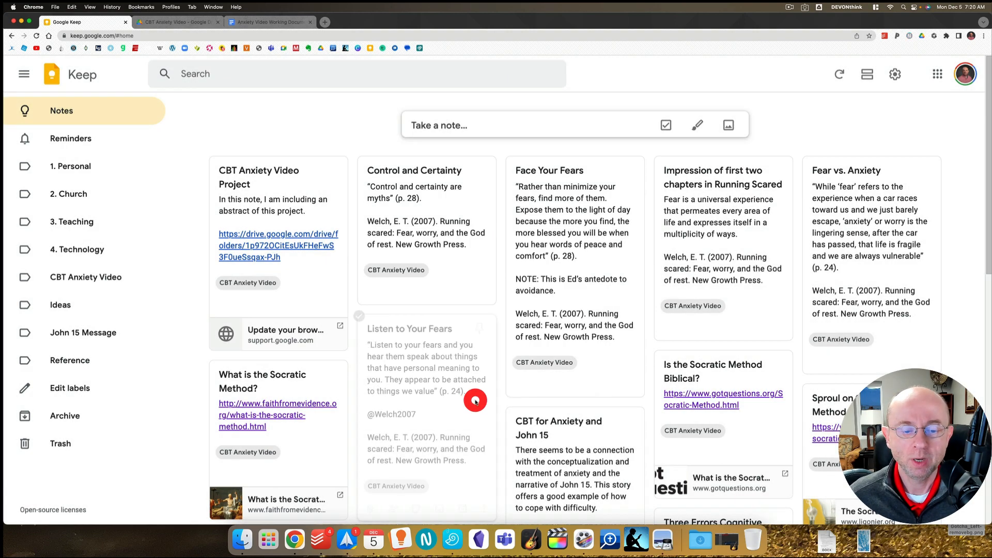
{"action": "left_click", "coordinate": [426, 379]}
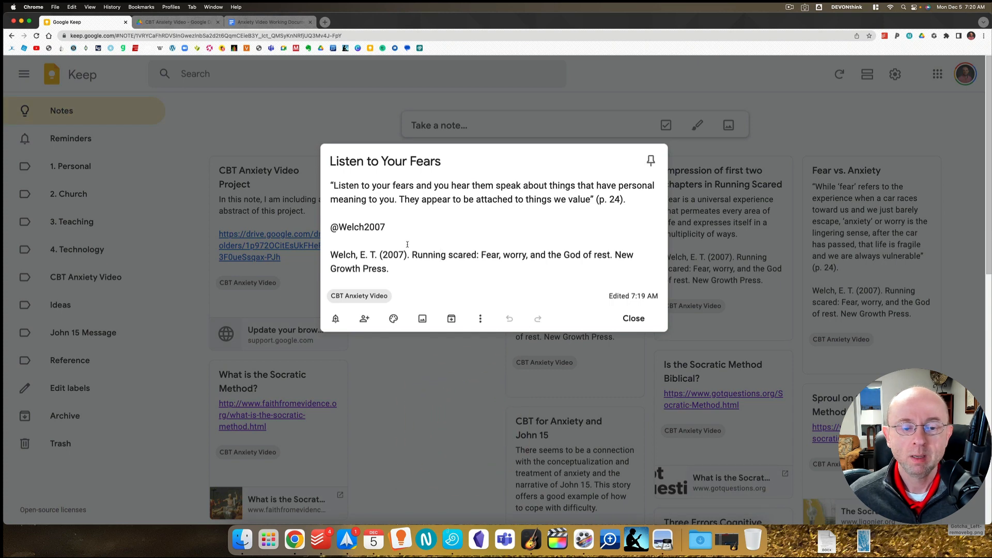
{"action": "key", "text": "enter"}
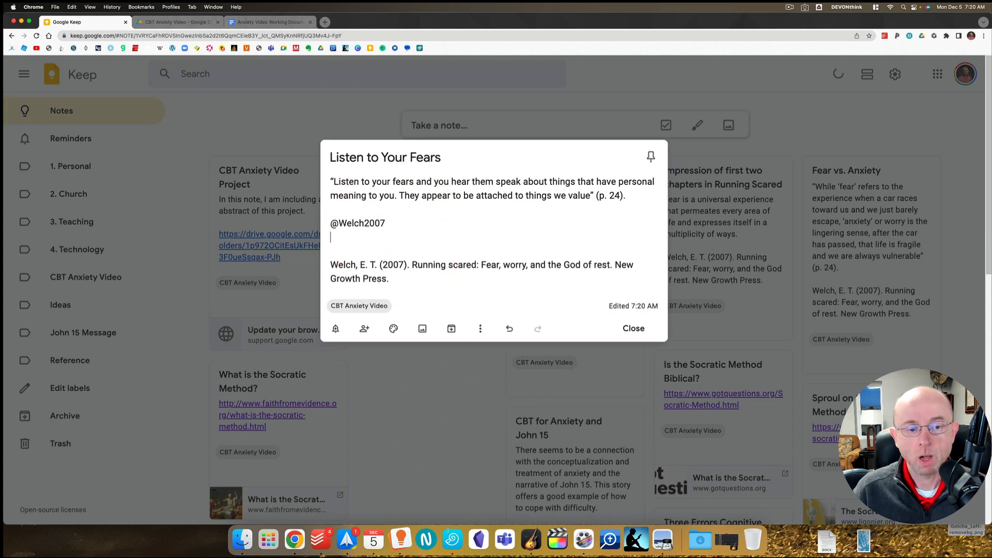
{"action": "type", "text": "@"}
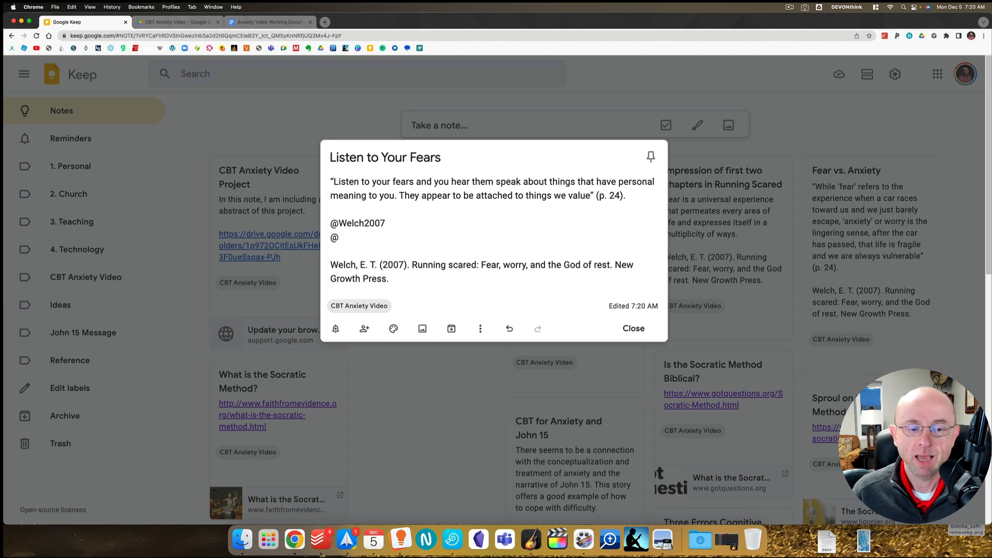
{"action": "type", "text": "Anxiety"}
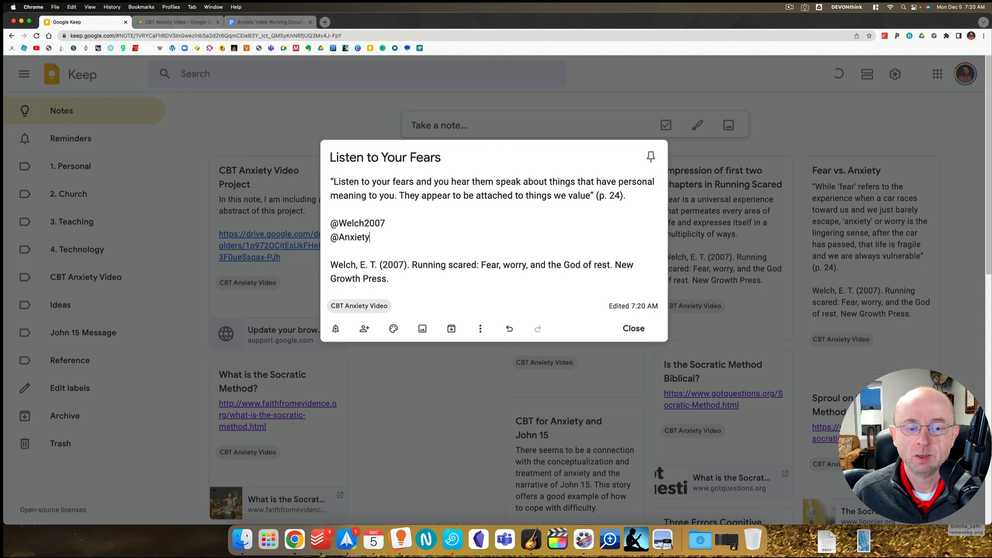
{"action": "type", "text": "Proc"}
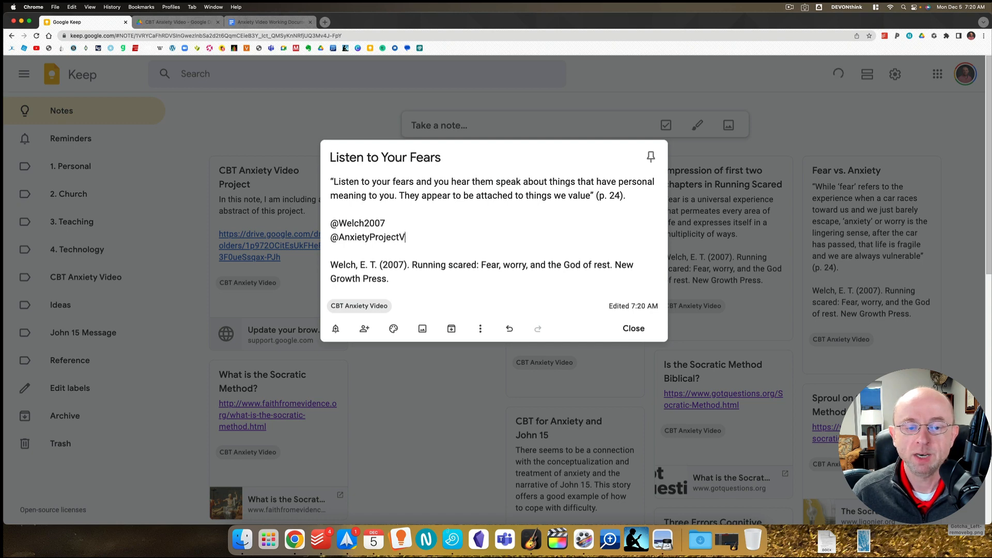
{"action": "type", "text": "ideo"}
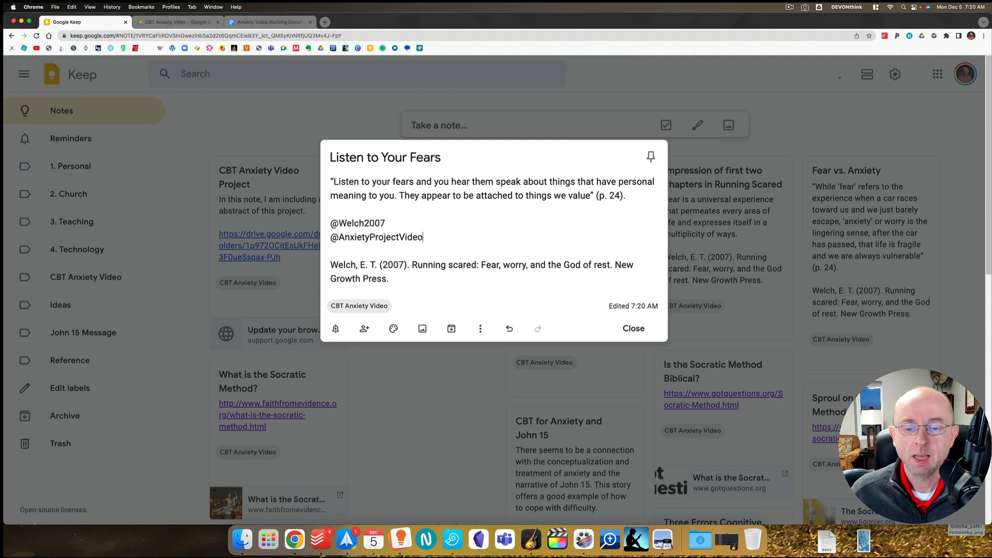
{"action": "left_click", "coordinate": [633, 327]}
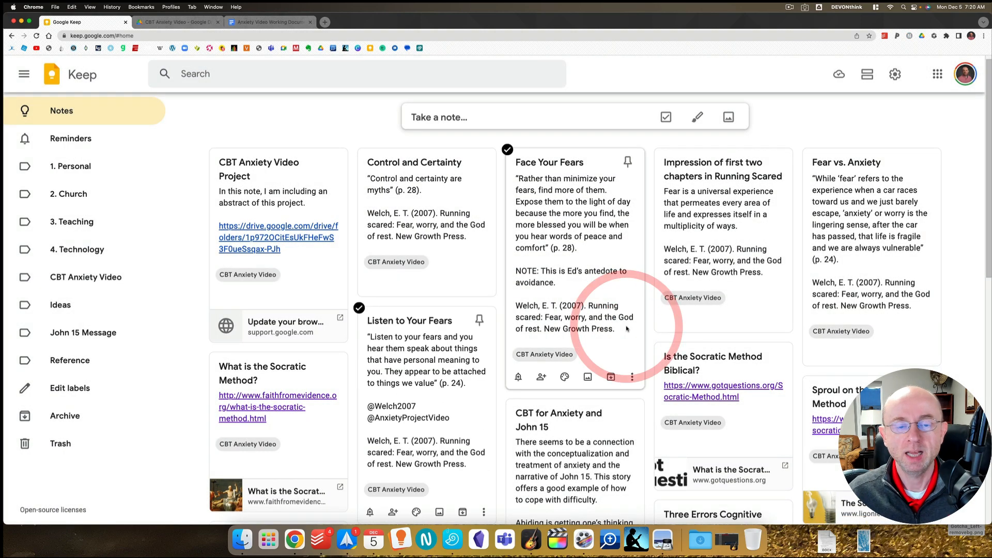